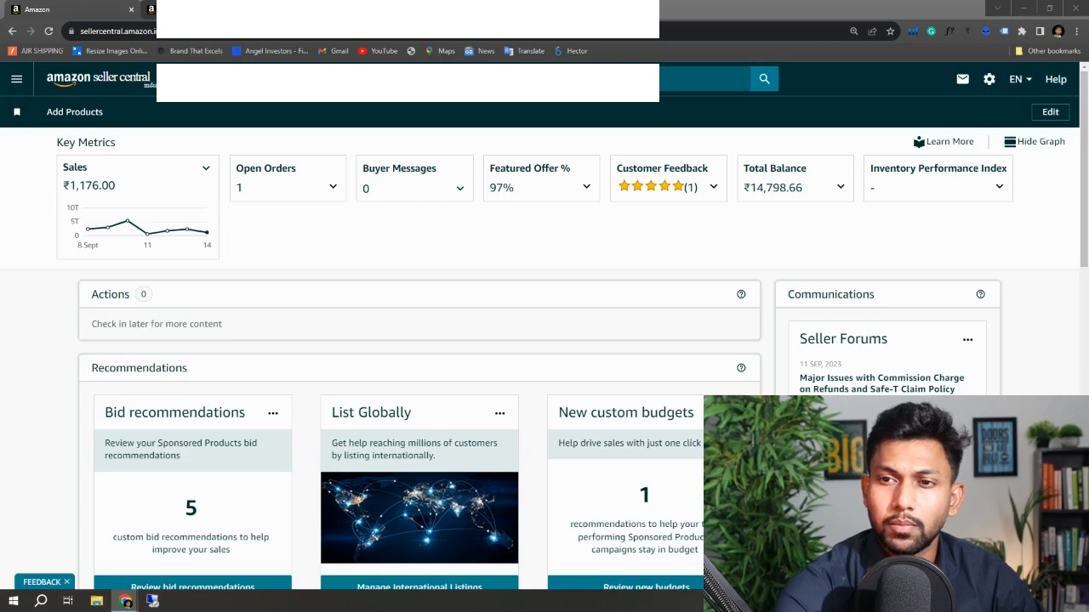
mouse_move(325, 109)
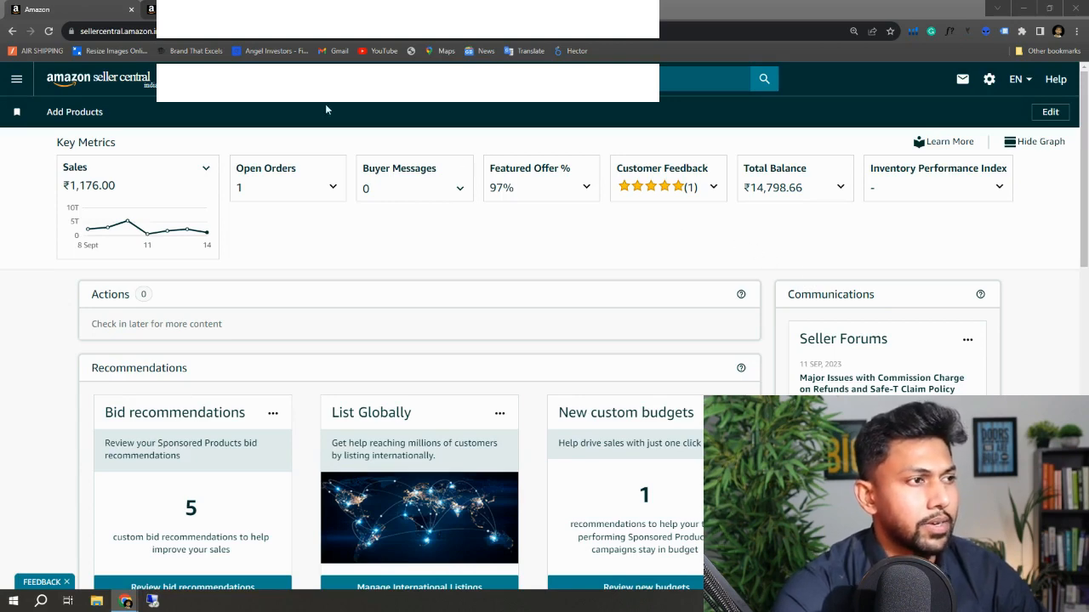
Step: View the sales breakdown for the last 30 days, then close it
left_click(207, 168)
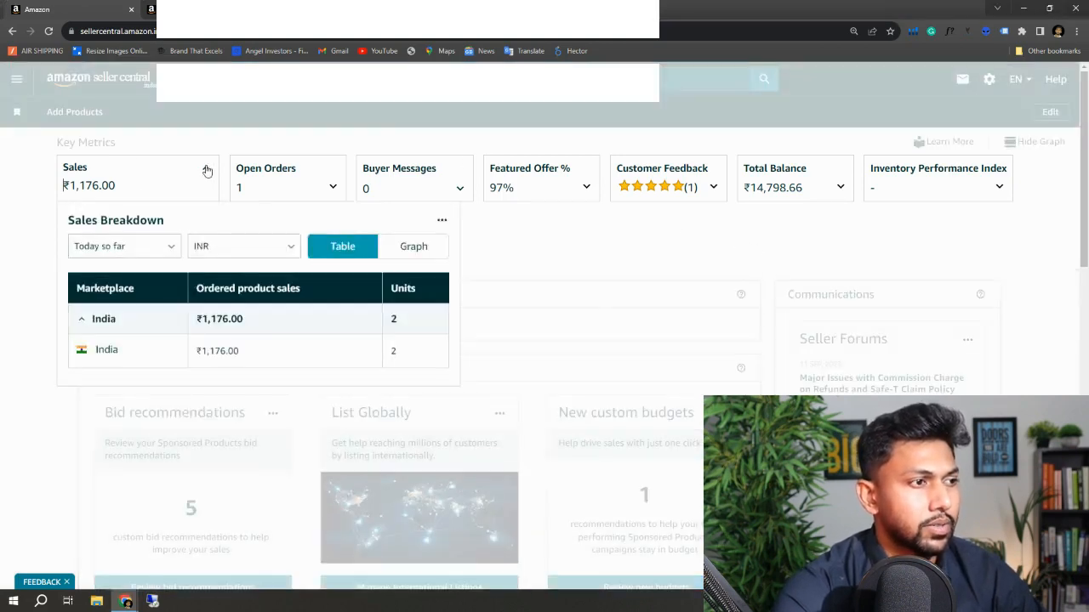
left_click(123, 245)
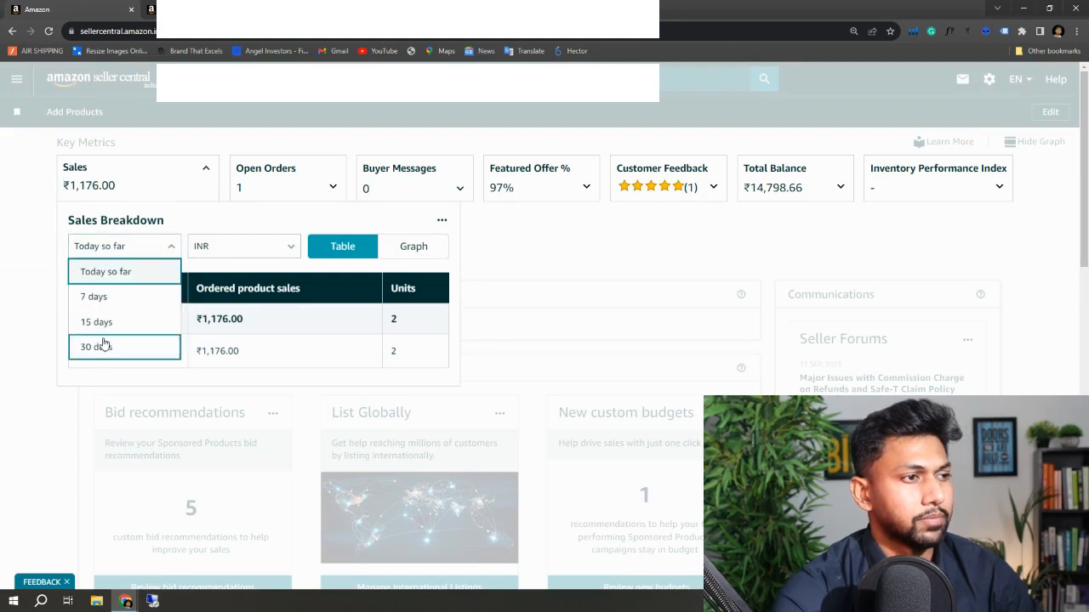
left_click(94, 347)
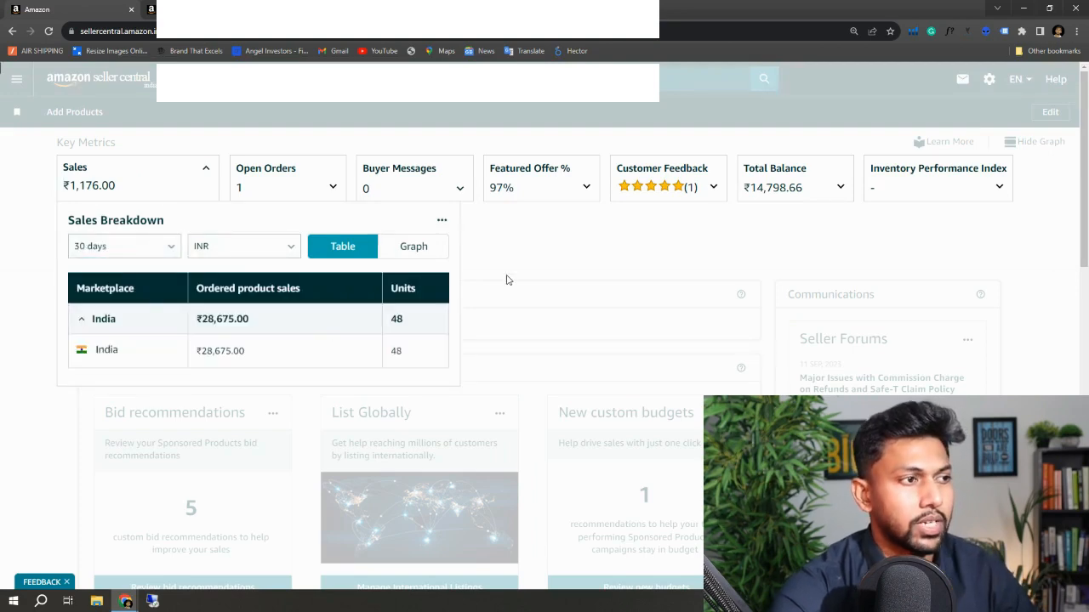
left_click(204, 167)
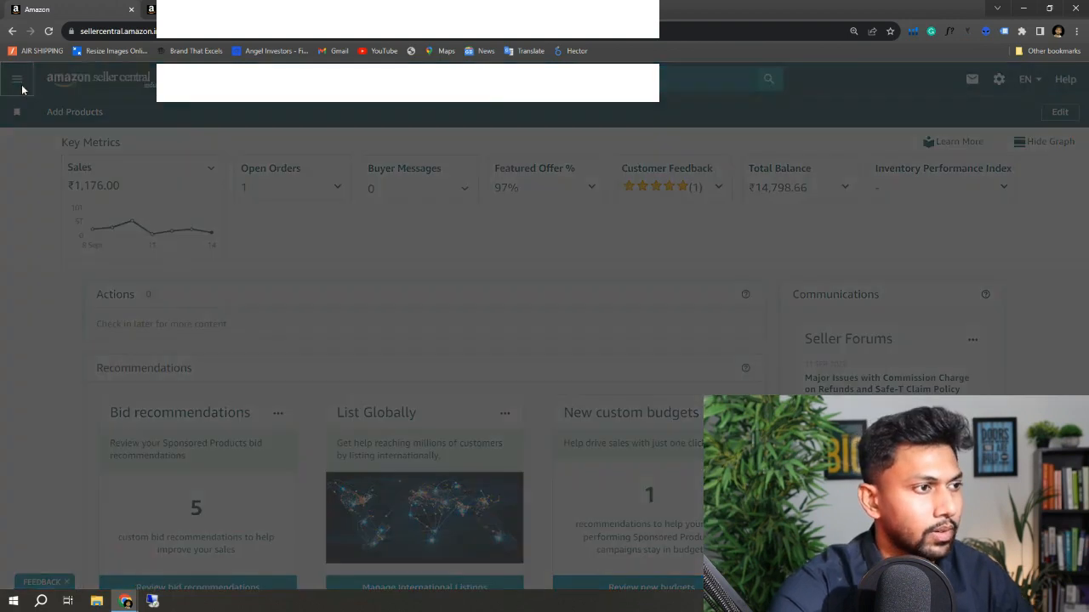
Step: Navigate from the main menu to Business Reports
left_click(17, 80)
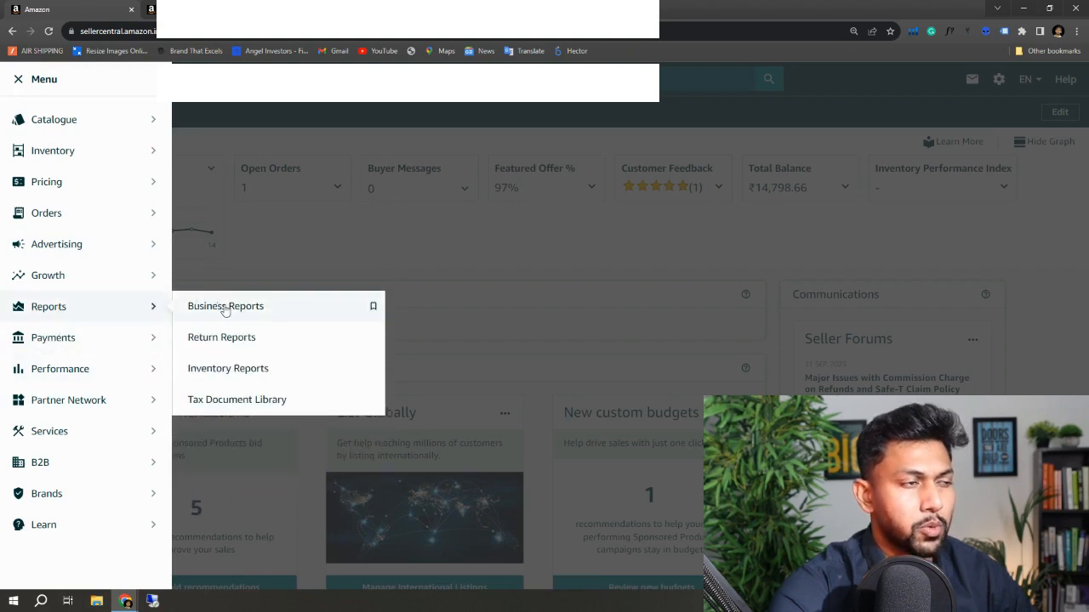
left_click(225, 307)
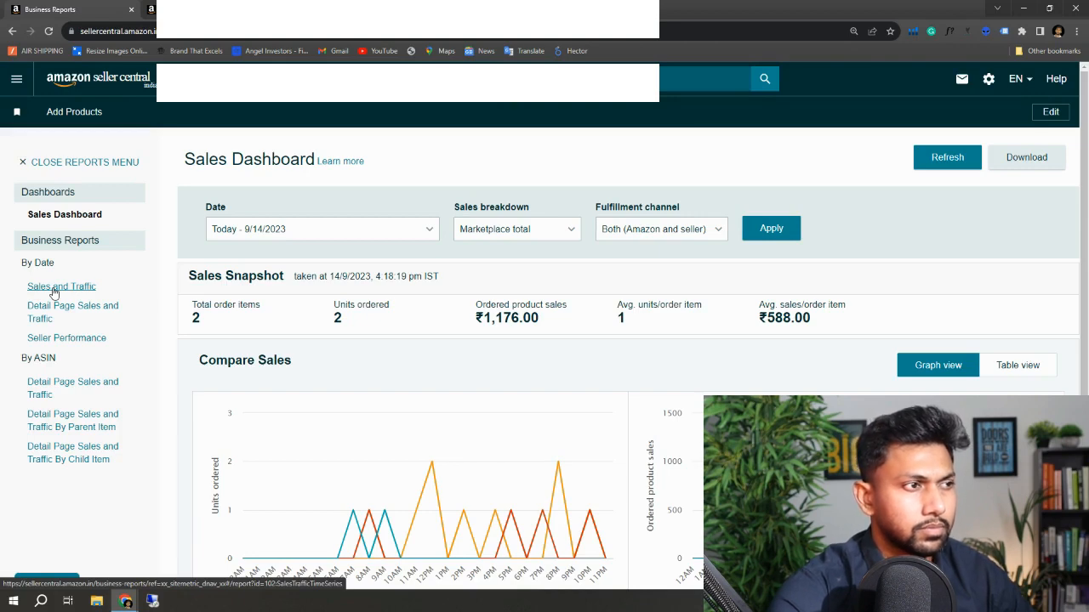
Step: Show the Sales and Traffic report grouped by month with total sessions removed from the graph
left_click(62, 286)
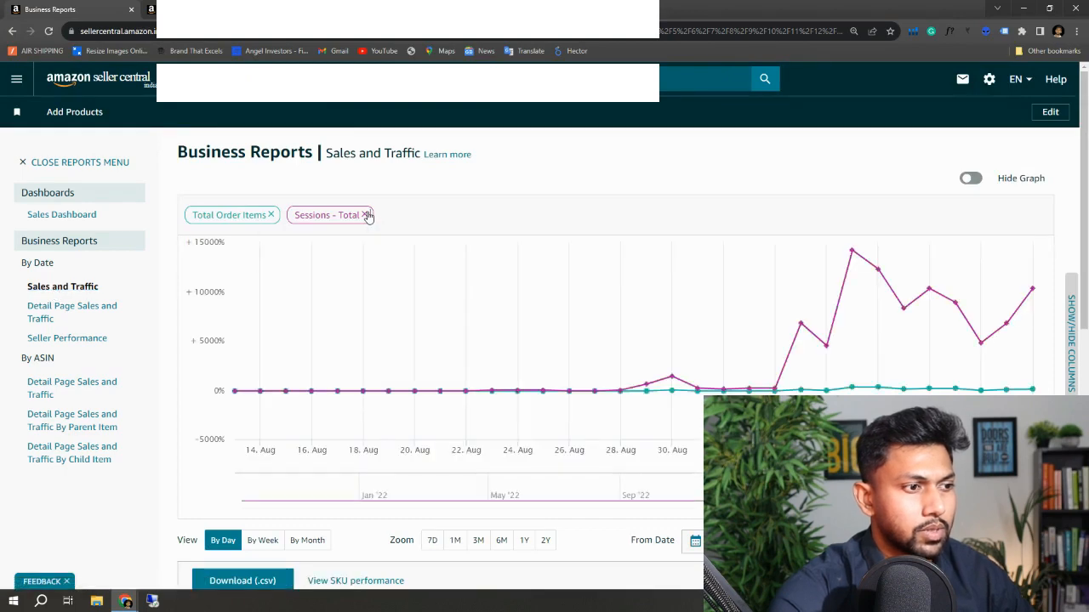
left_click(367, 214)
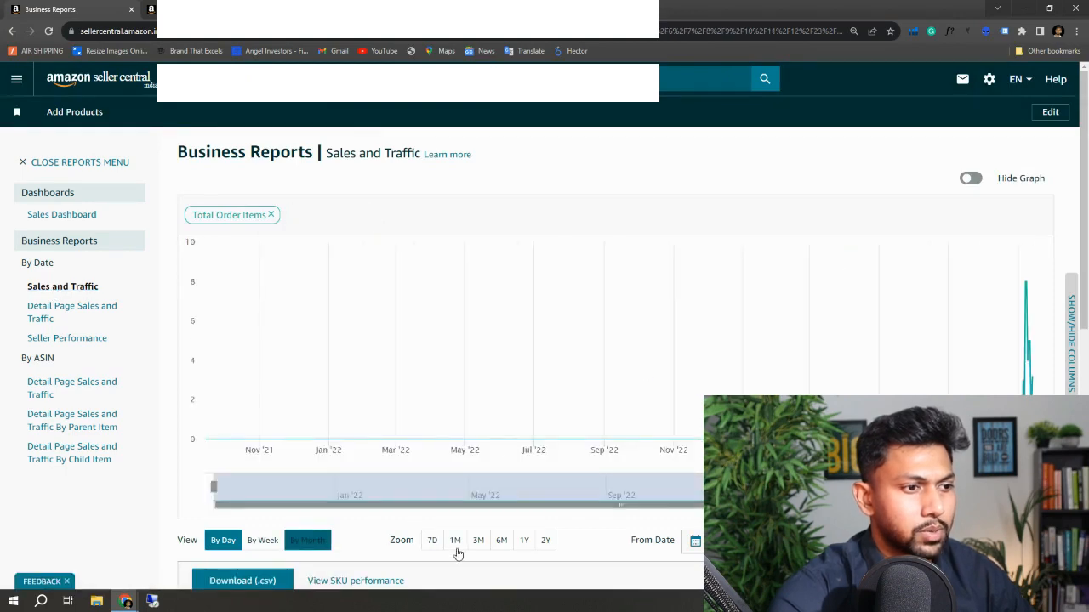
left_click(478, 541)
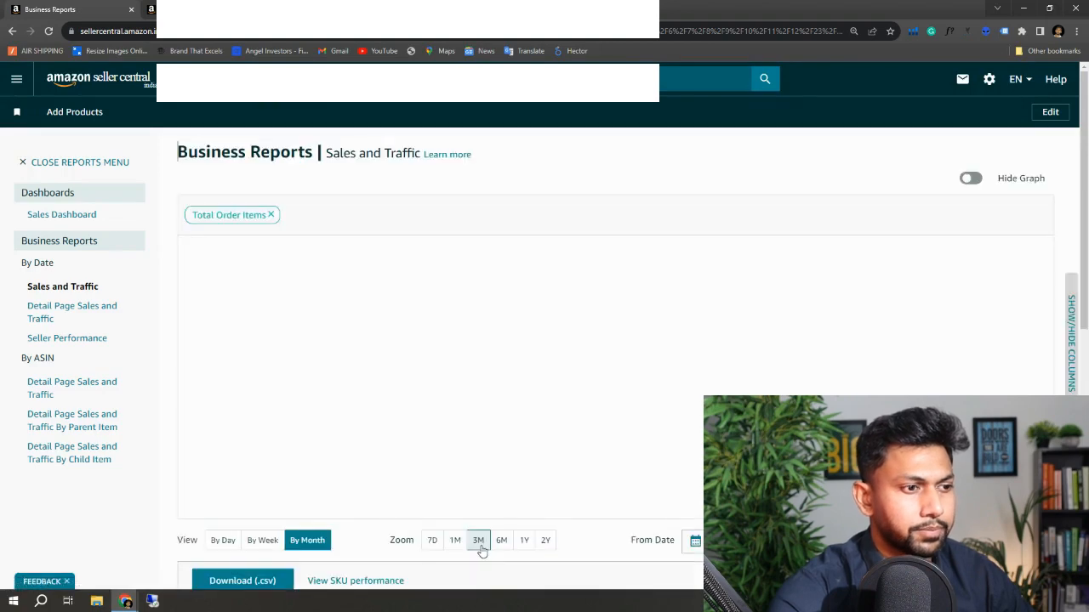
Step: Limit the graph to the last three months back to July and bring up the Ordered Product Sales column options
left_click(478, 541)
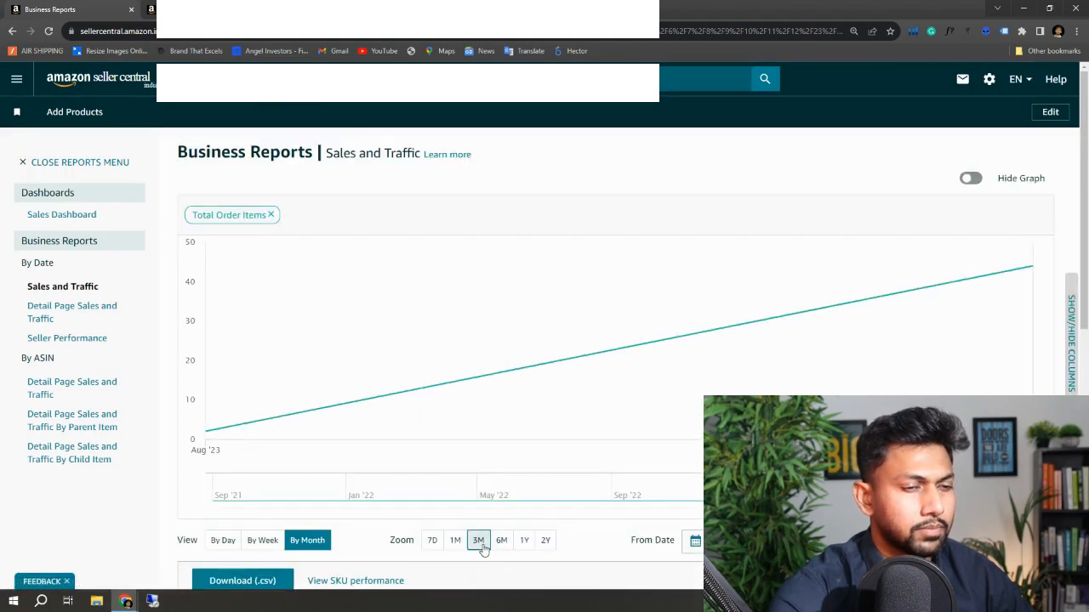
scroll("down", 3)
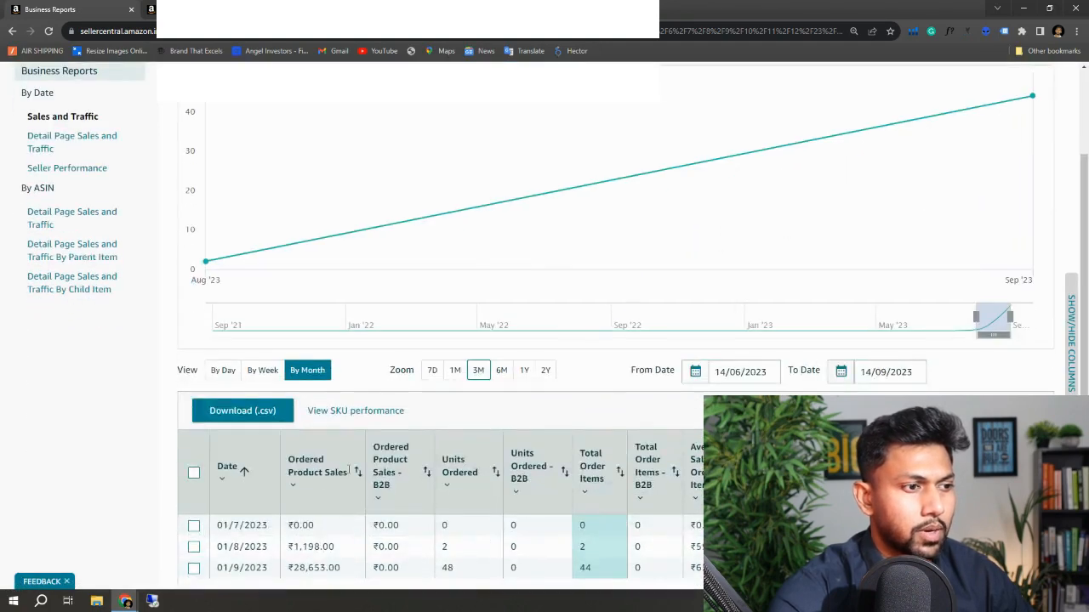
left_click(478, 371)
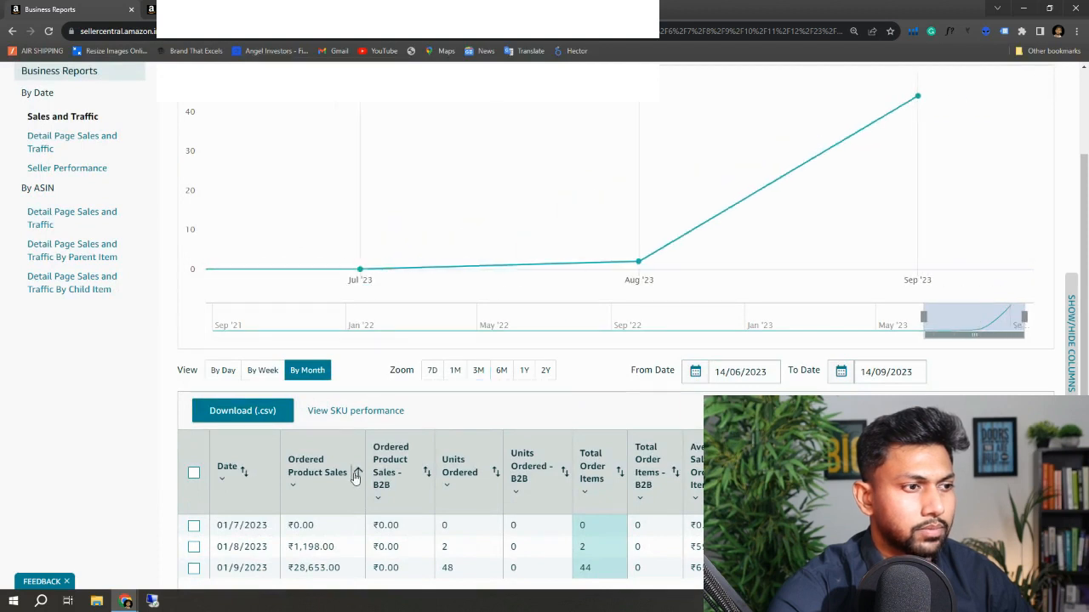
mouse_move(299, 498)
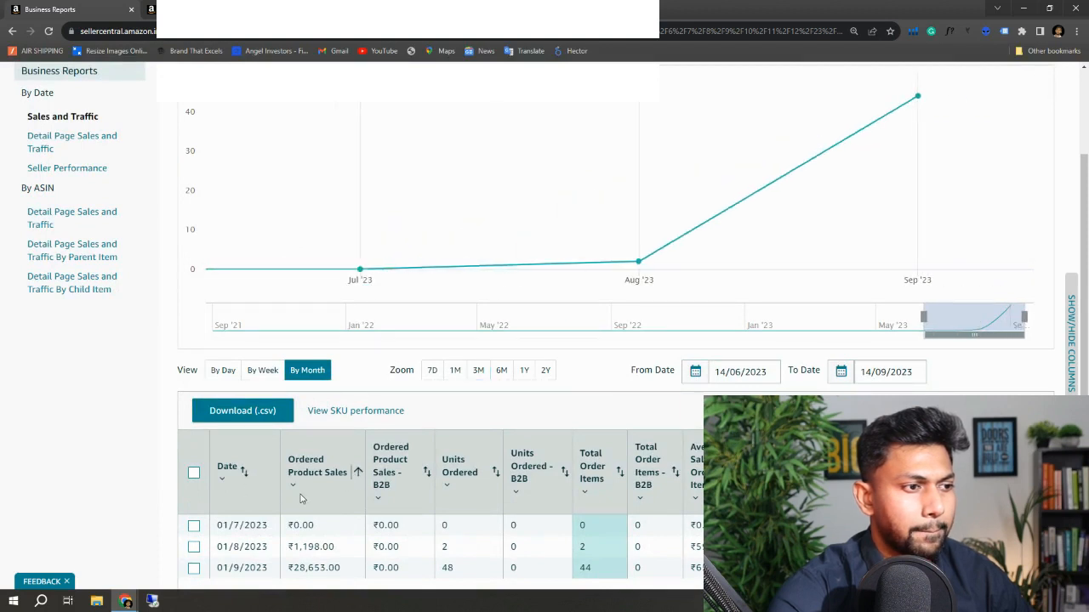
left_click(293, 485)
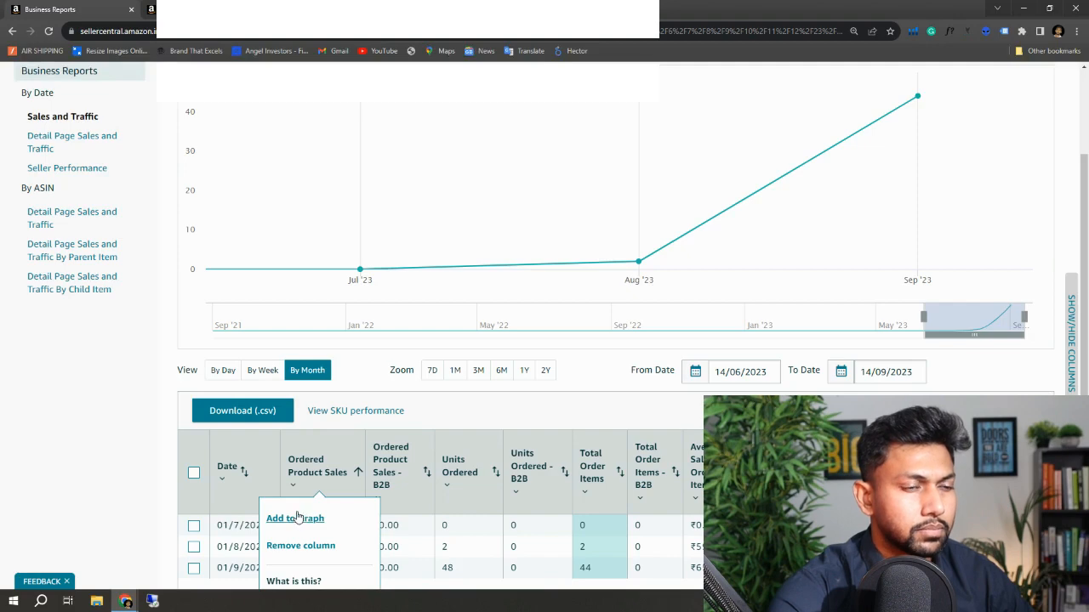
left_click(296, 517)
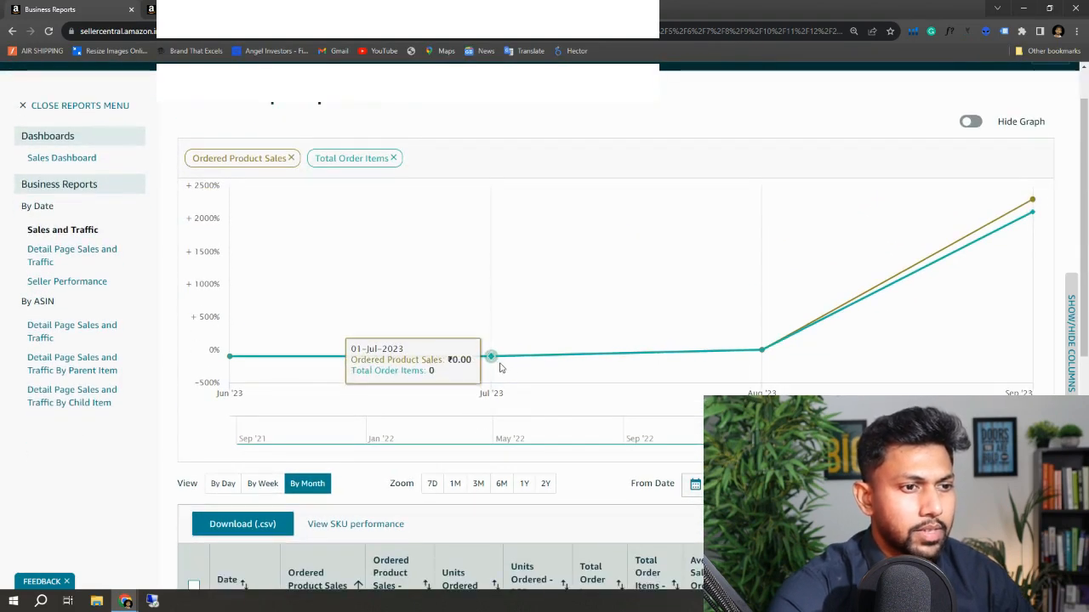
mouse_move(762, 351)
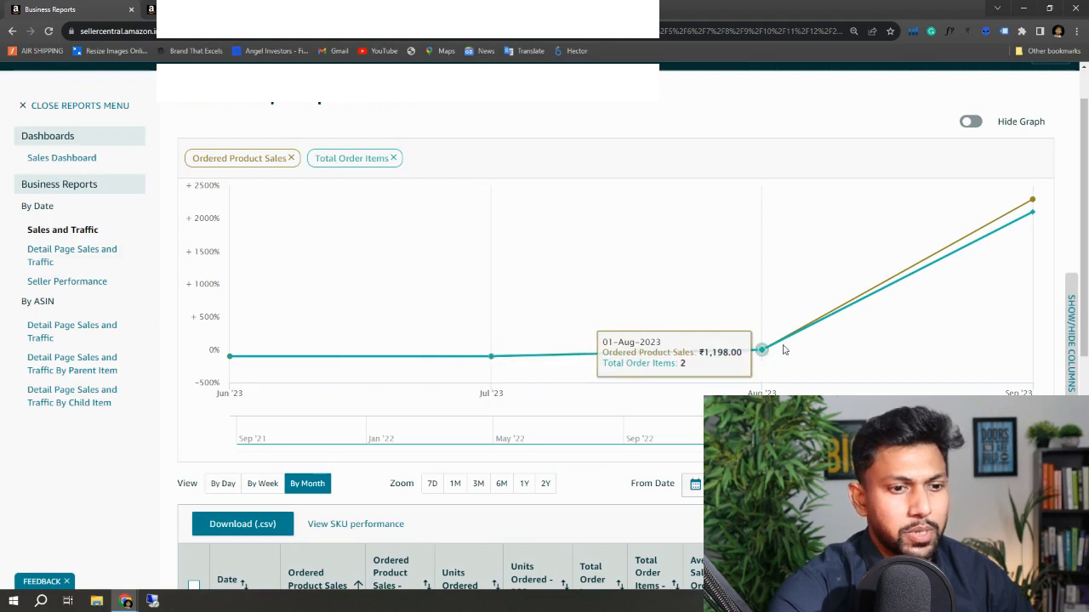
mouse_move(774, 355)
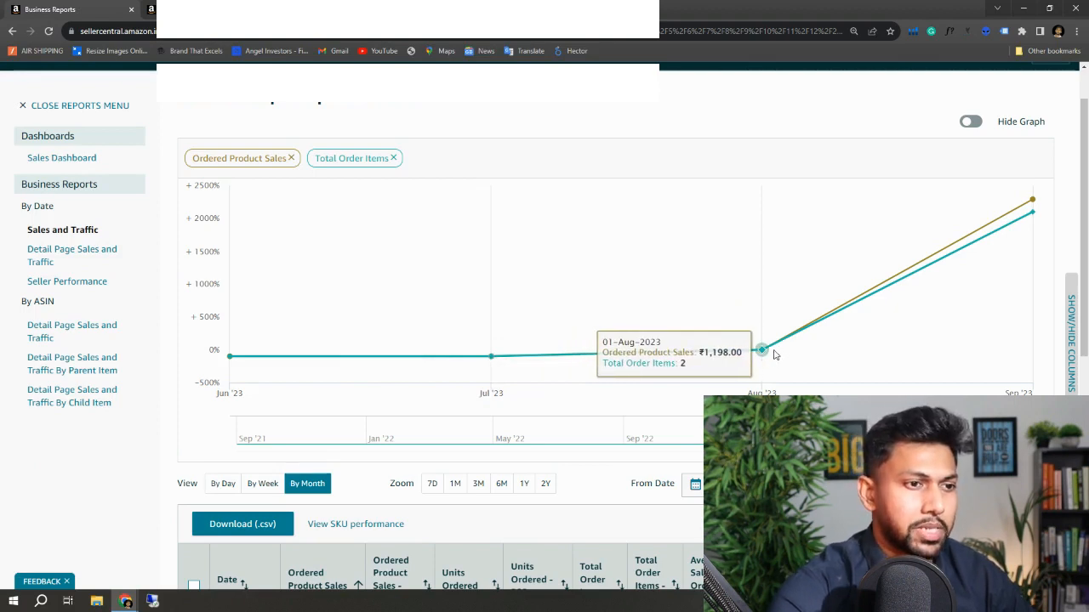
mouse_move(892, 304)
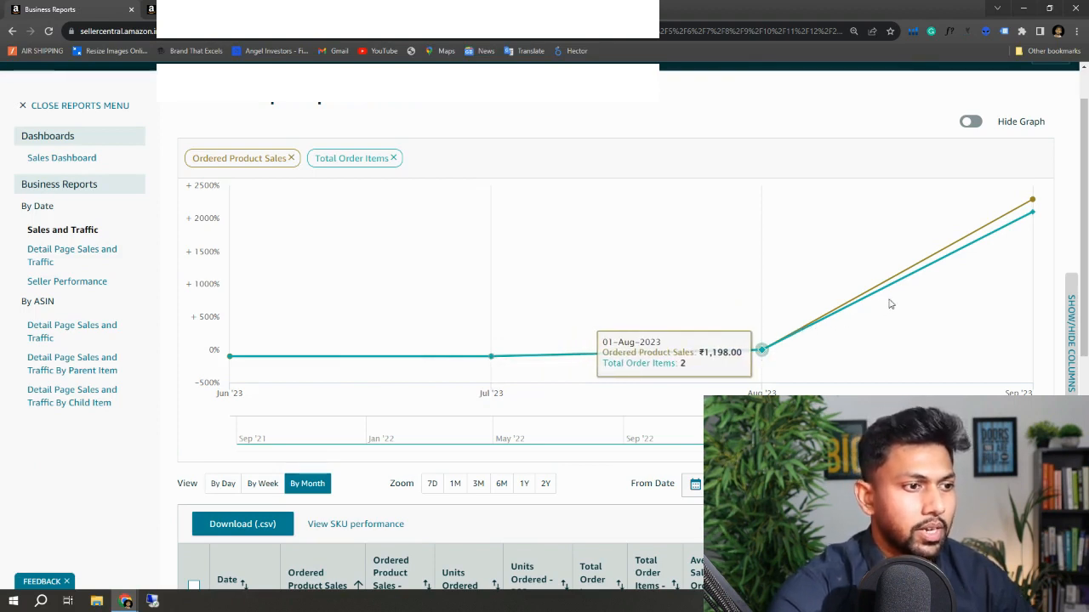
mouse_move(810, 327)
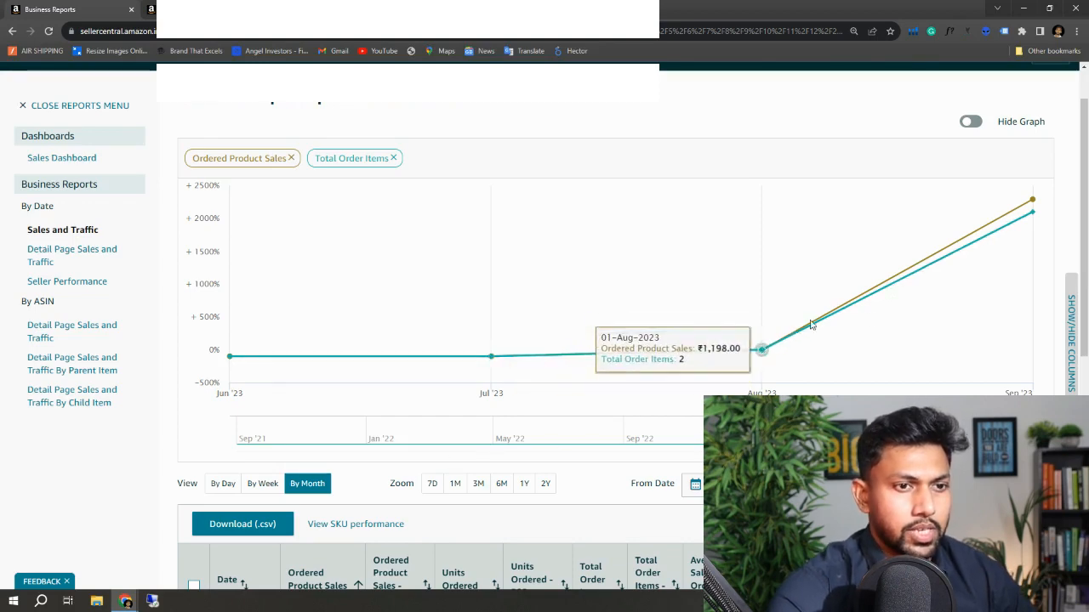
mouse_move(1030, 204)
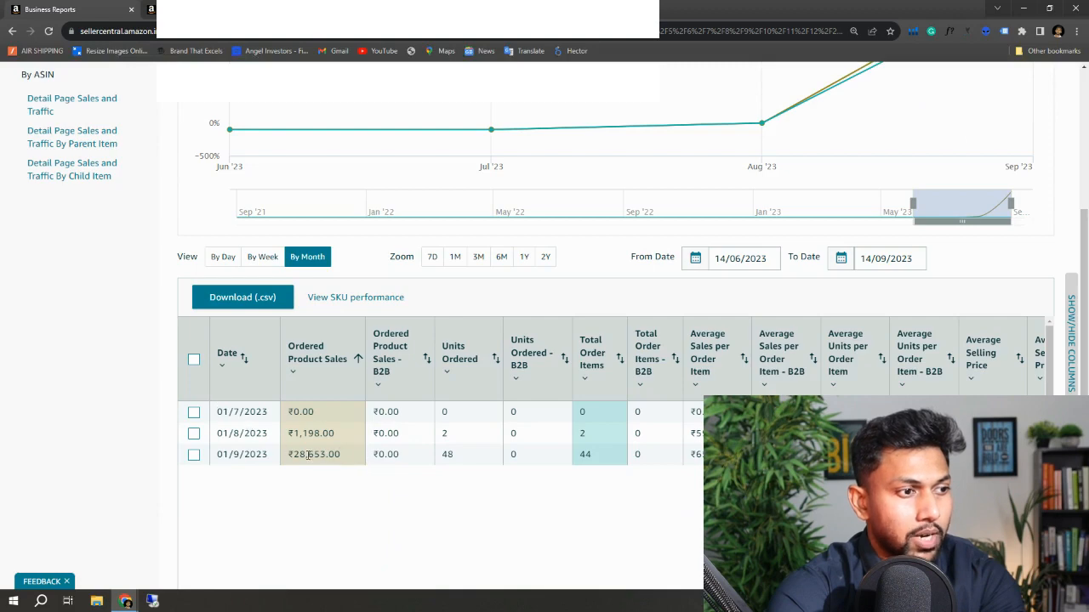
double_click(313, 455)
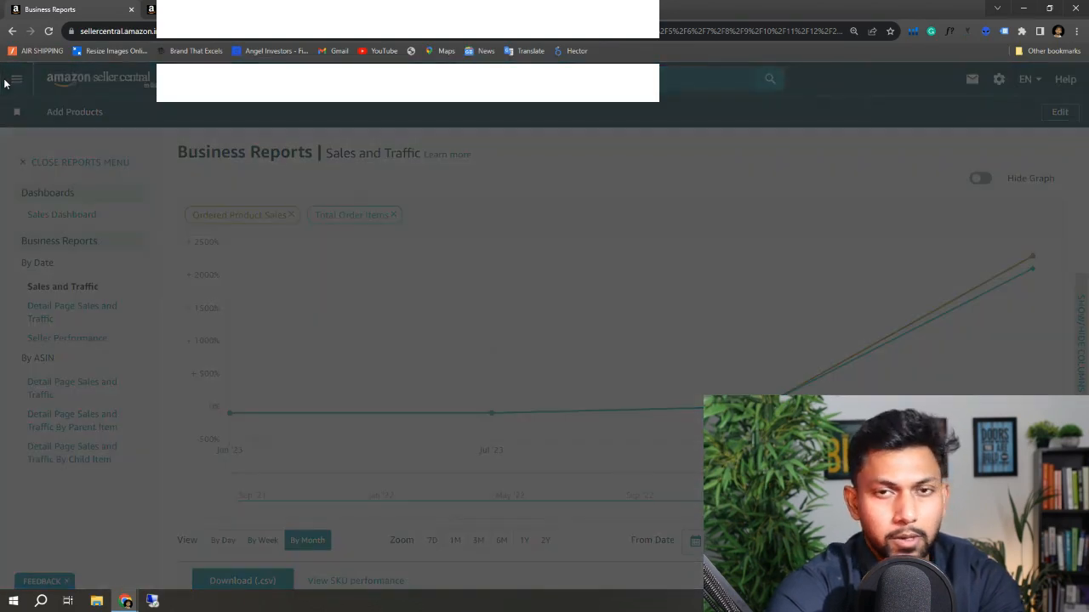
Step: Navigate from the main menu to the Amazon Ads Campaign Manager
left_click(16, 80)
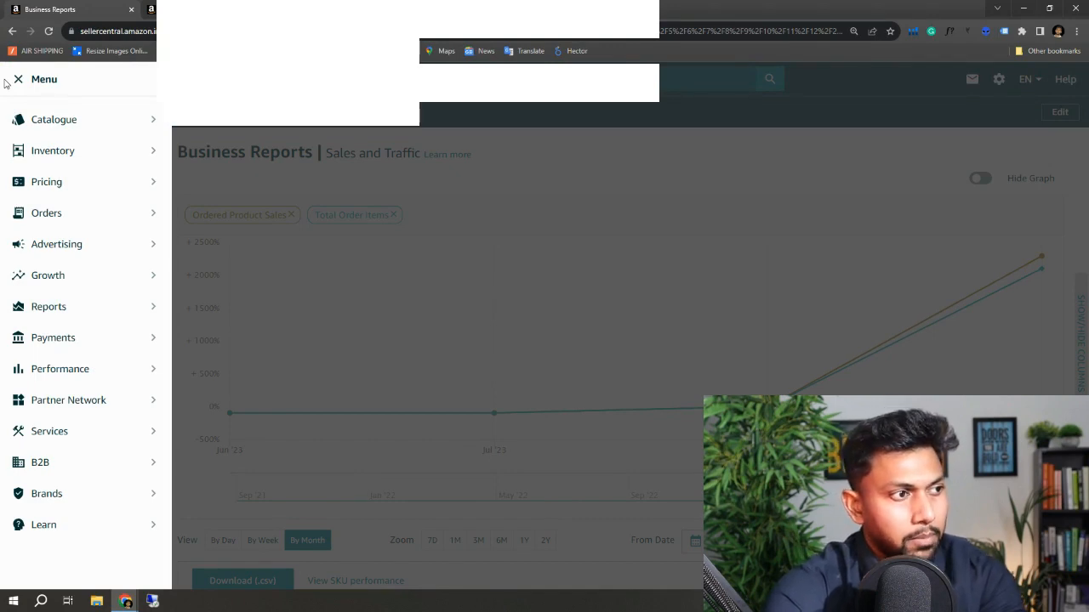
left_click(56, 245)
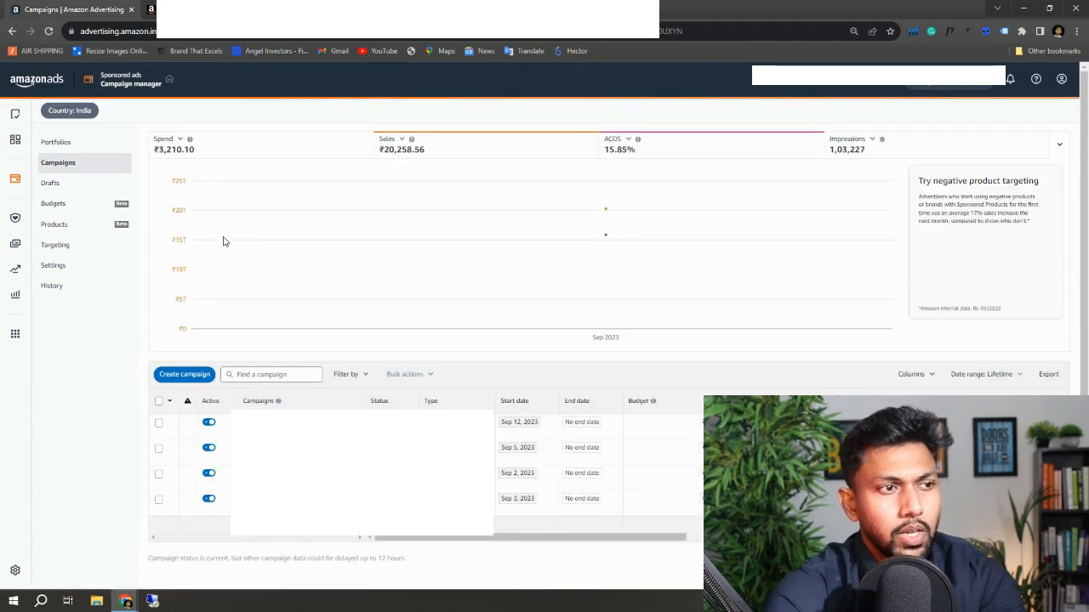
mouse_move(497, 126)
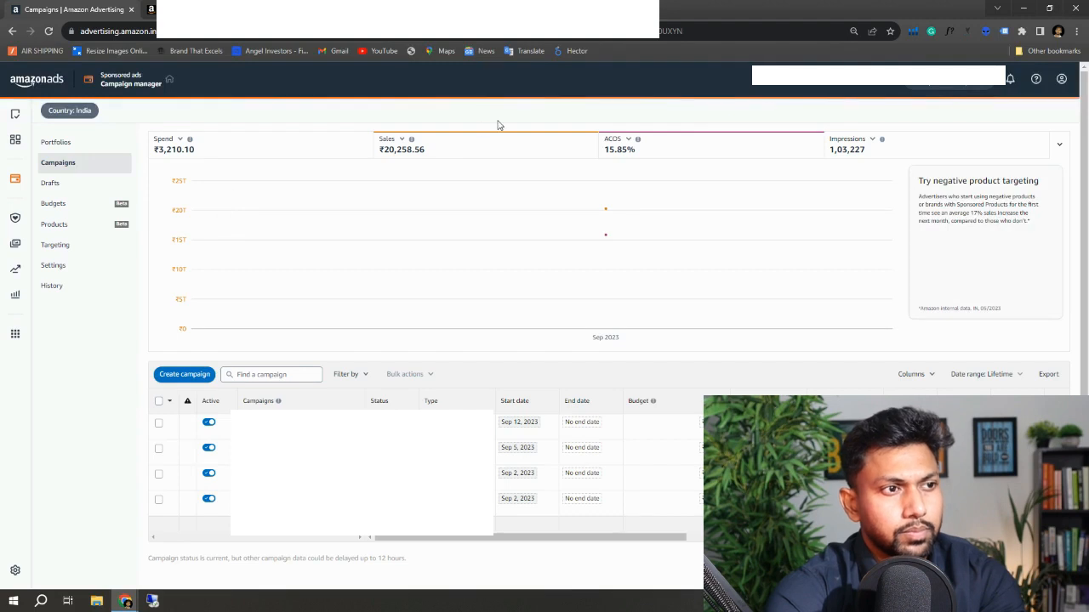
mouse_move(1009, 384)
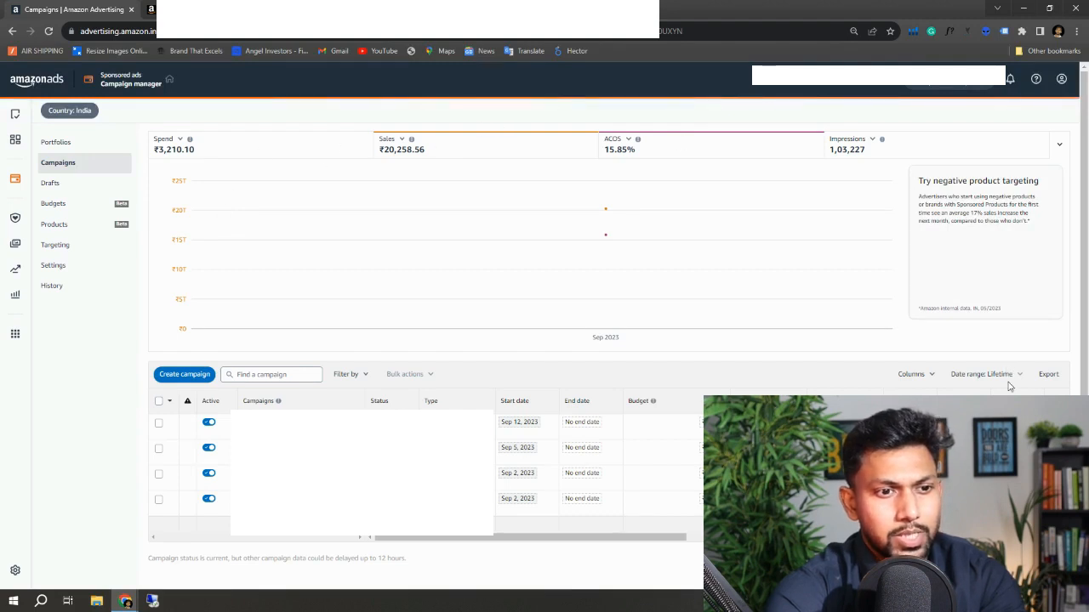
mouse_move(983, 374)
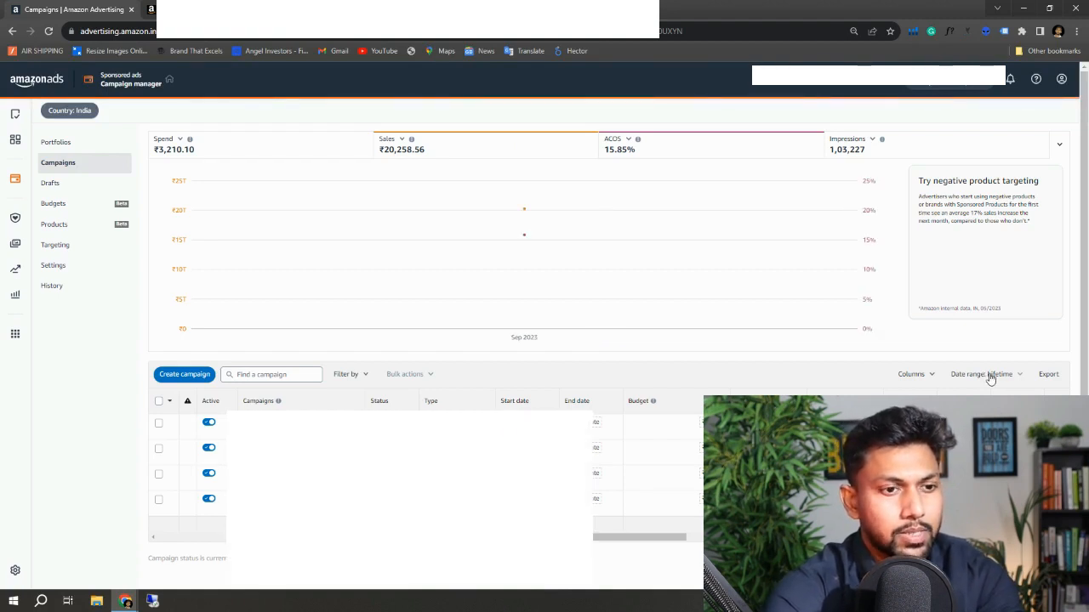
Step: Set the campaign chart's date range to plot daily Sales and ACOS across September
left_click(984, 374)
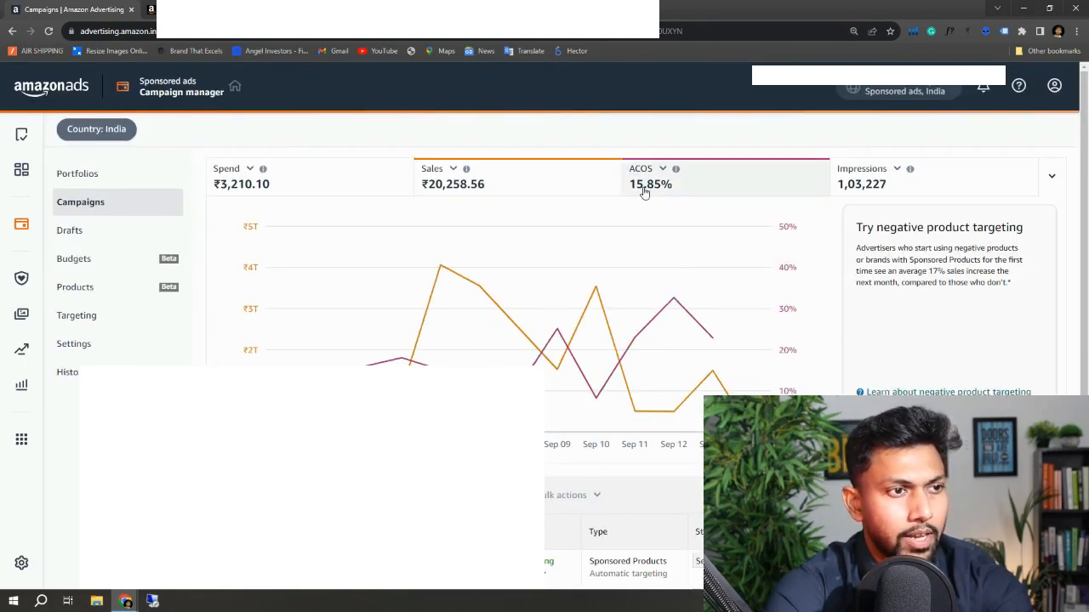
mouse_move(672, 190)
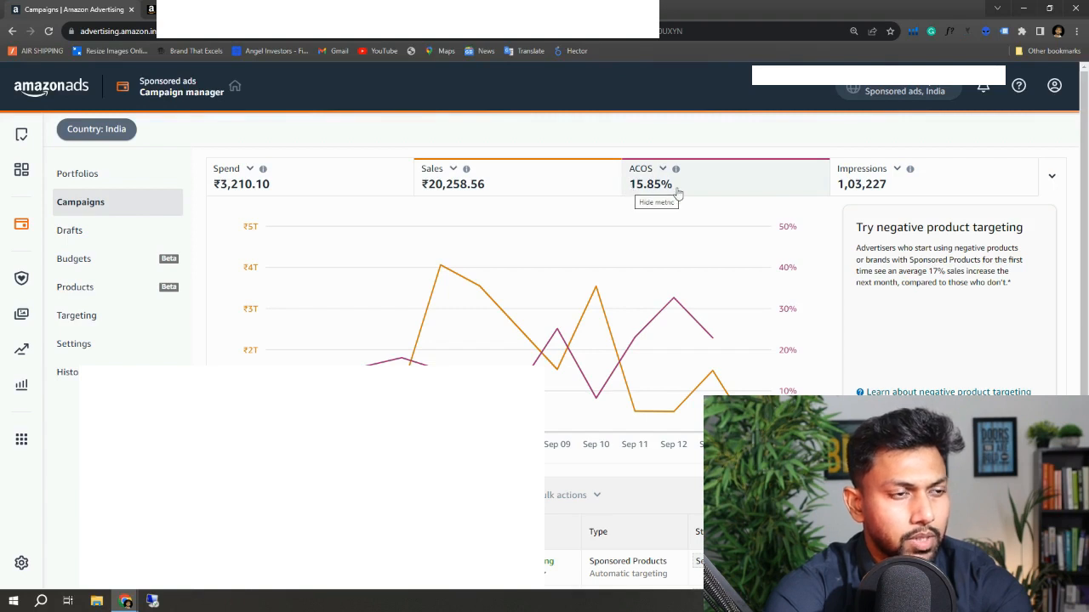
mouse_move(672, 194)
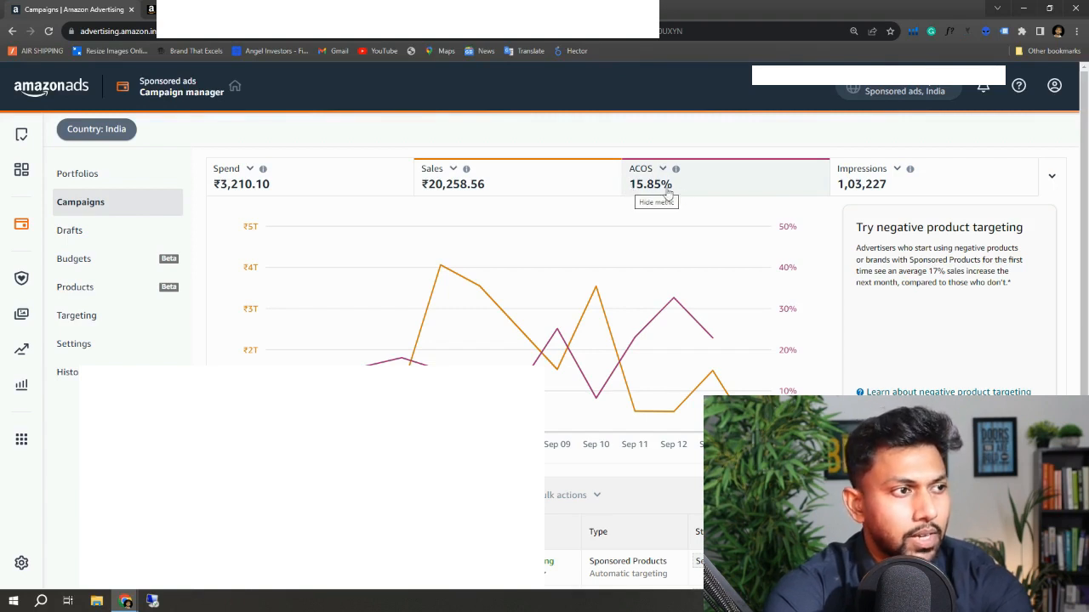
mouse_move(252, 185)
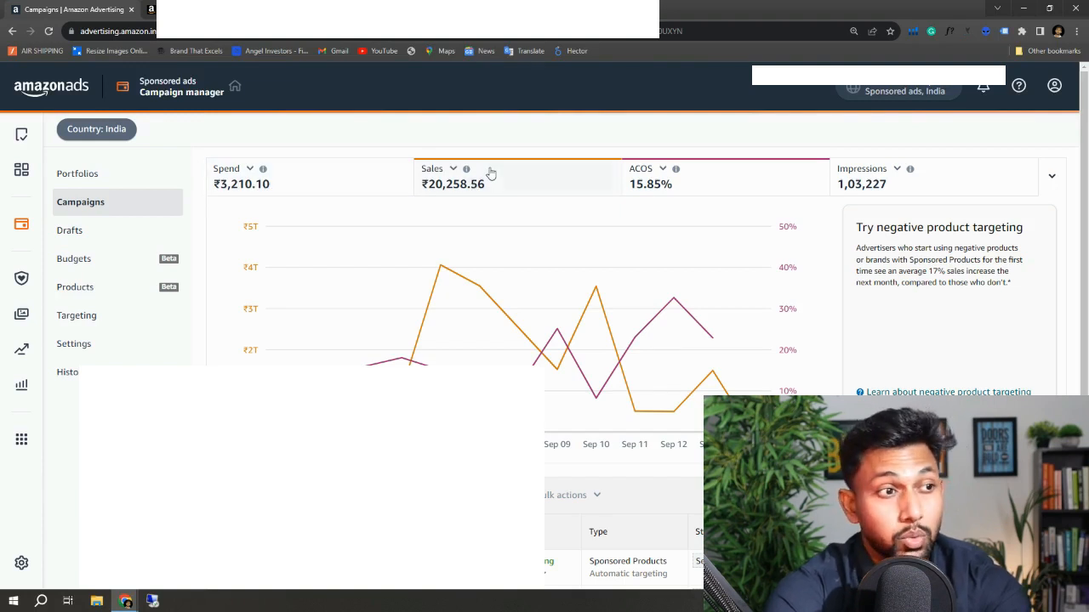
mouse_move(490, 169)
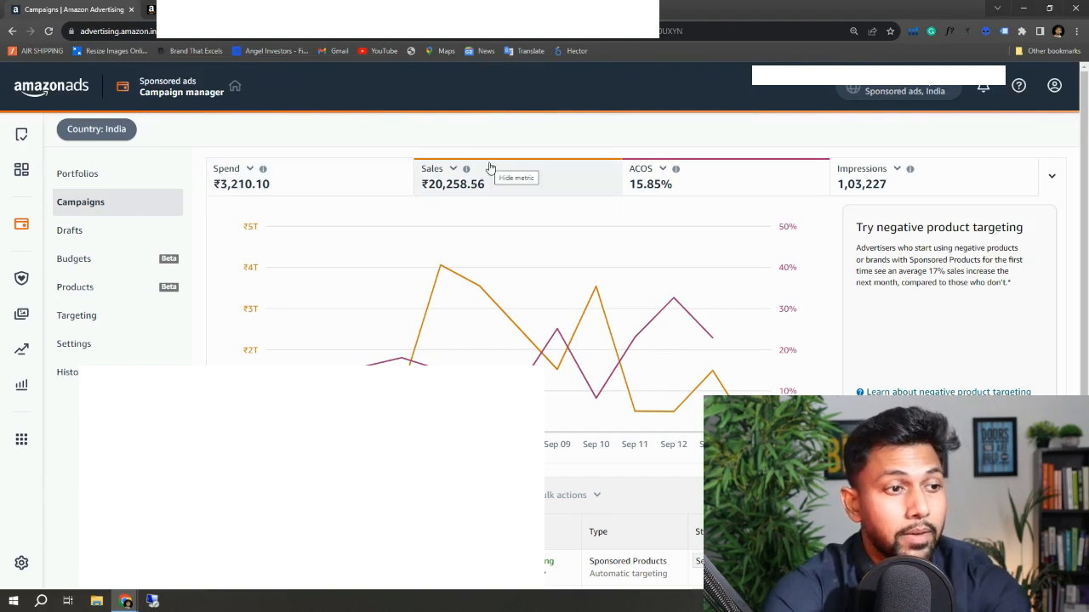
mouse_move(723, 178)
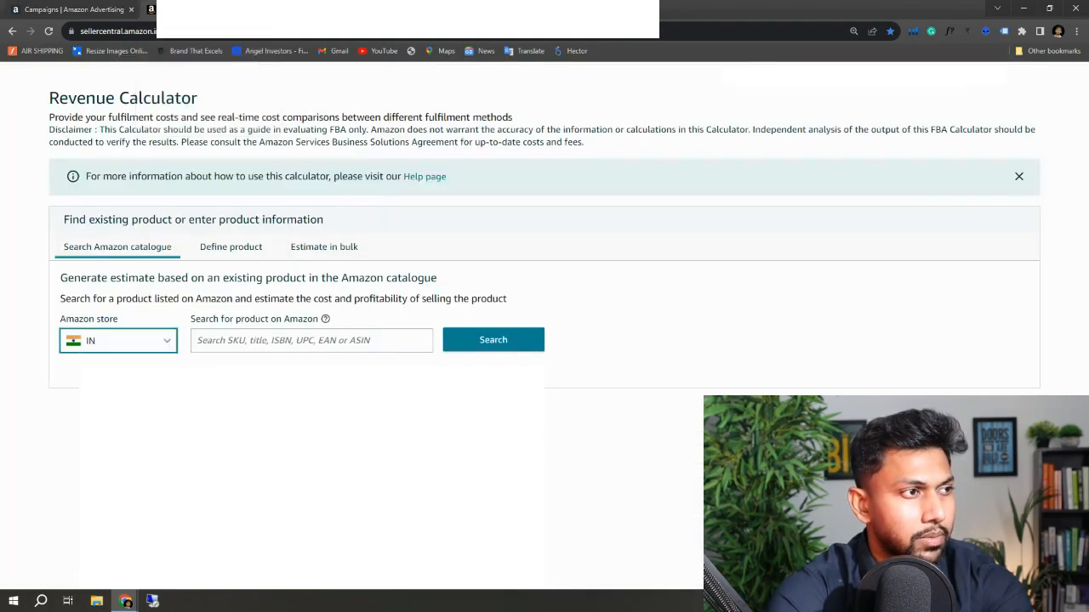
Step: Go back through browser history to the Sales and Traffic report and review its graph
left_click(12, 31)
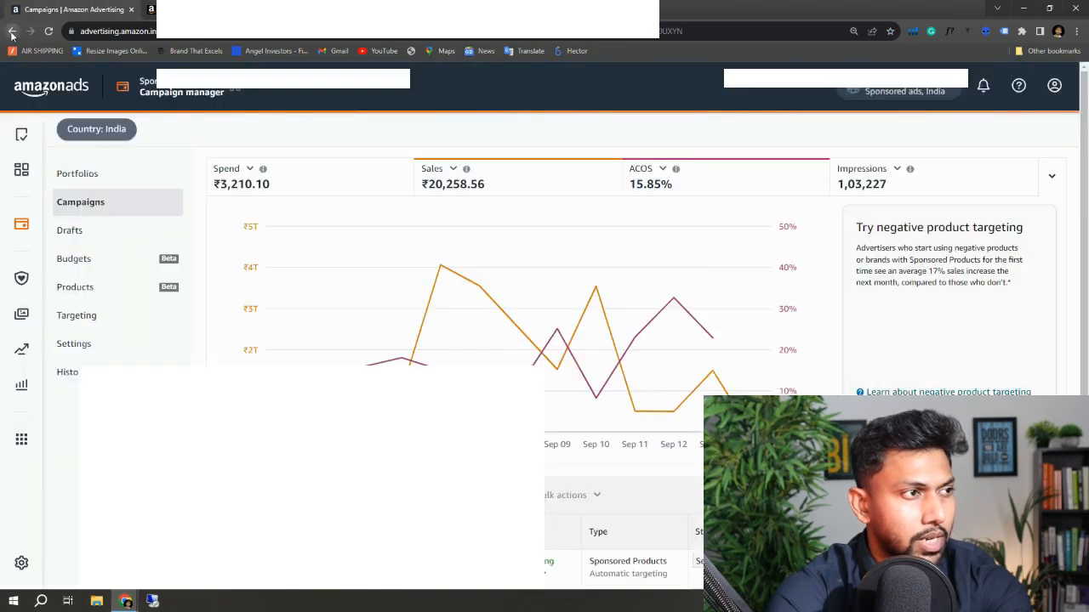
left_click(14, 31)
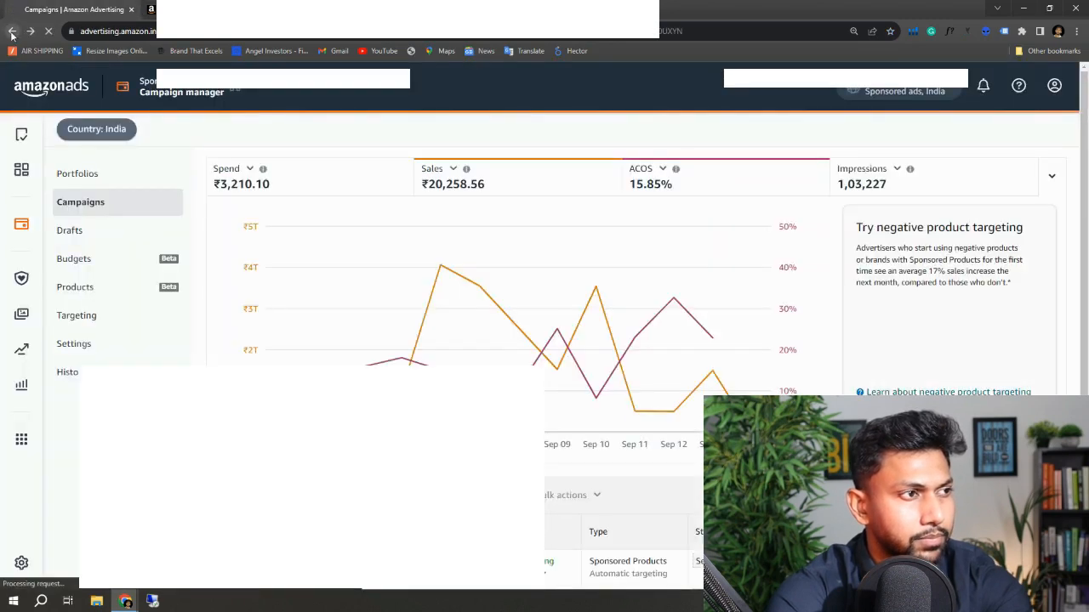
left_click(11, 30)
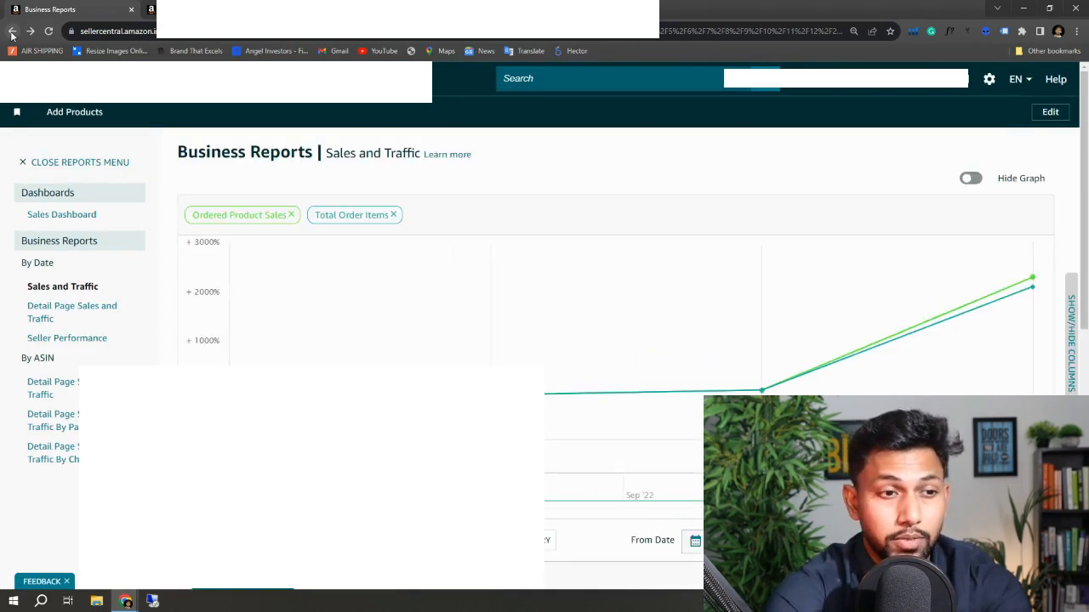
scroll("down", 3)
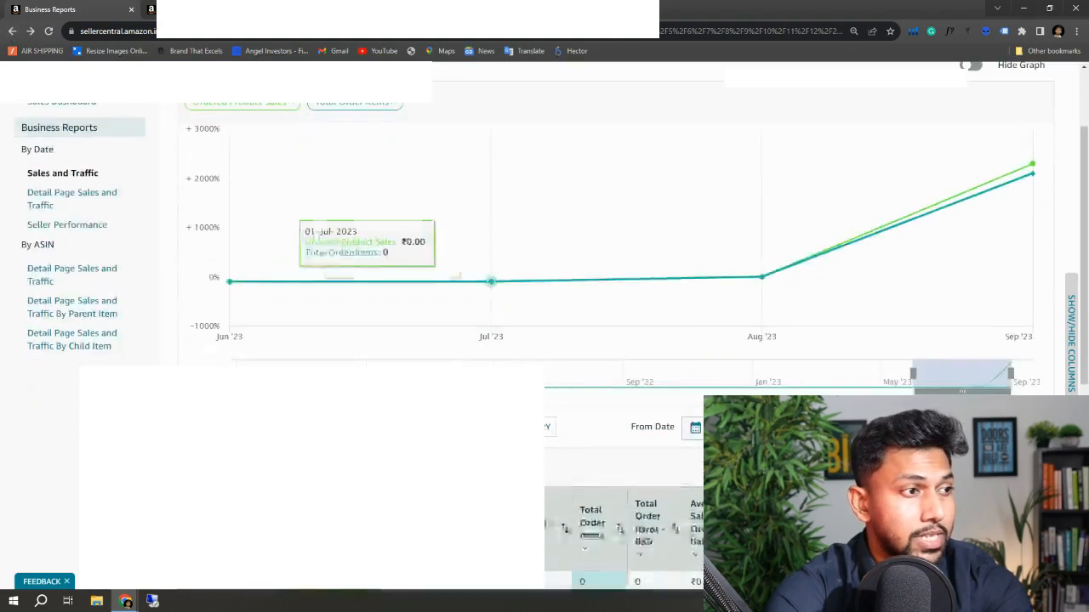
scroll("up", 3)
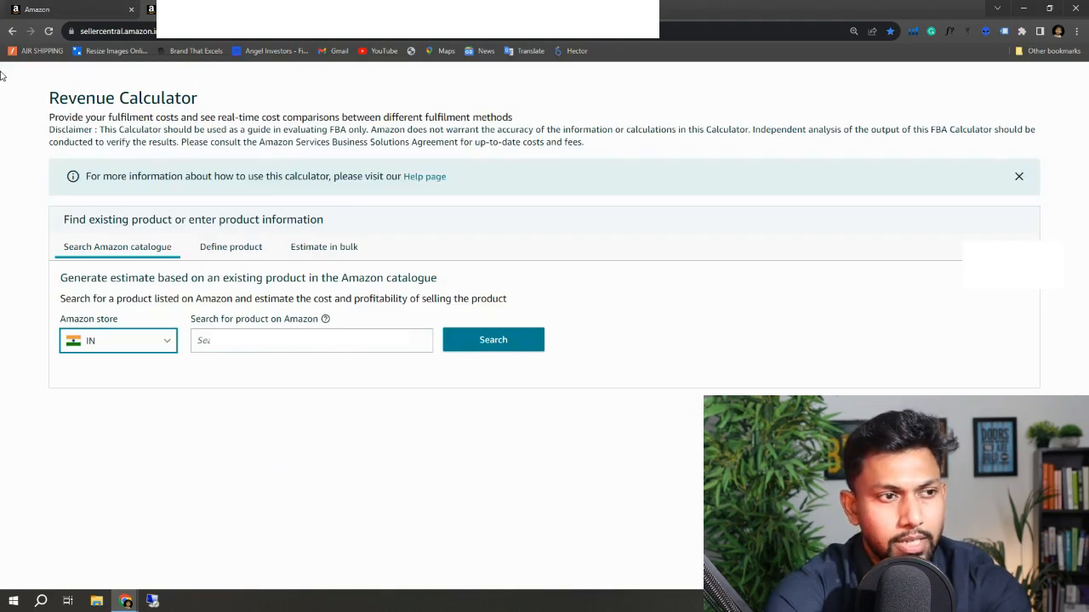
Step: Look up the catalogue product in the Revenue Calculator and enter 2,100
left_click(311, 341)
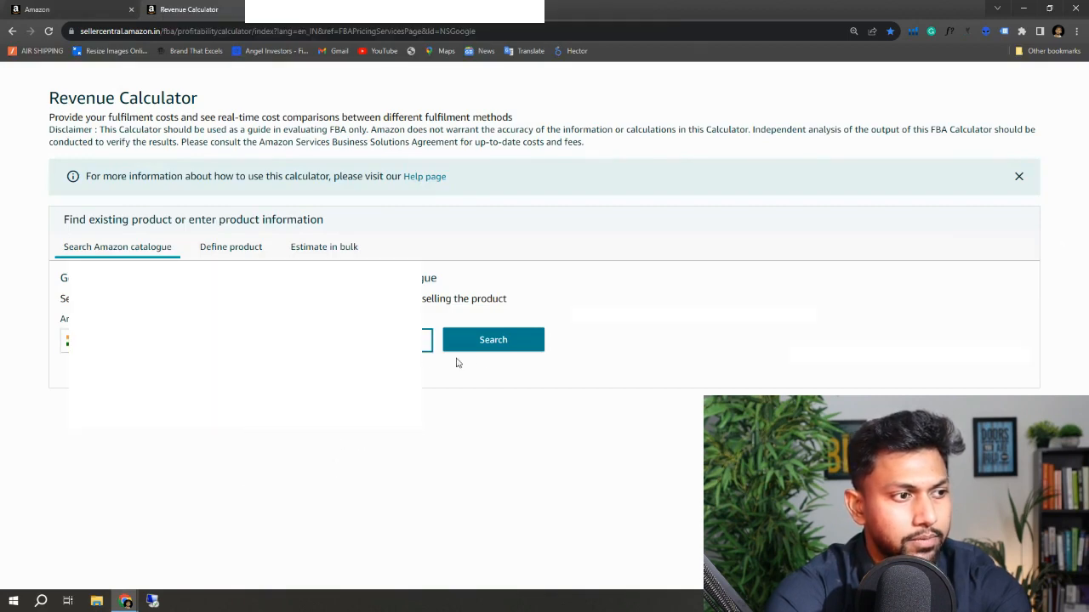
left_click(493, 340)
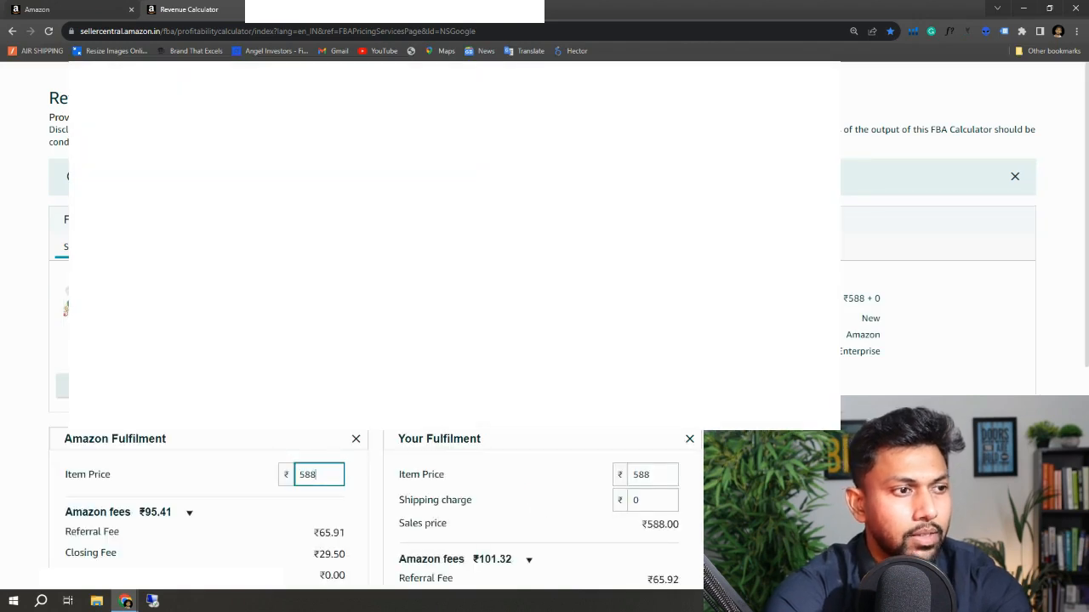
scroll("down", 3)
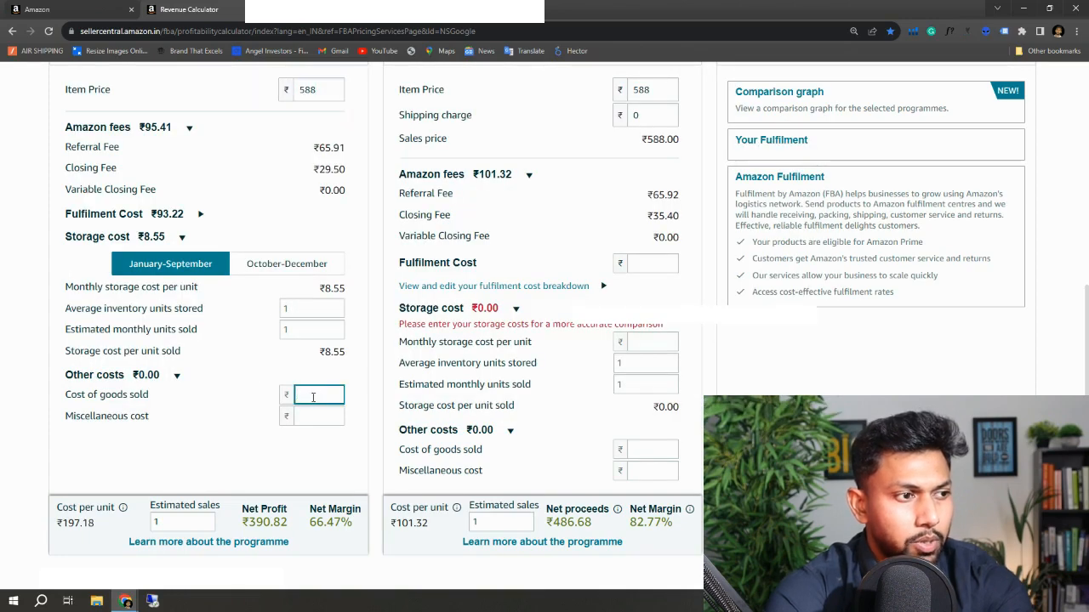
type("2,100")
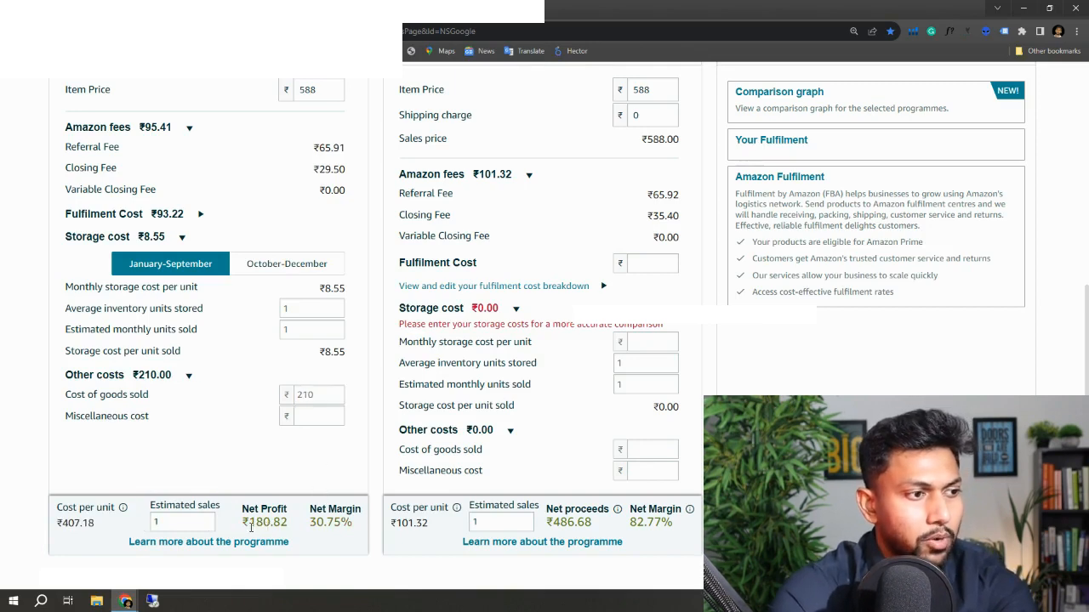
Step: Set Amazon-fulfilled estimated sales to 48 units, raising net profit to ₹8,679.40
double_click(259, 521)
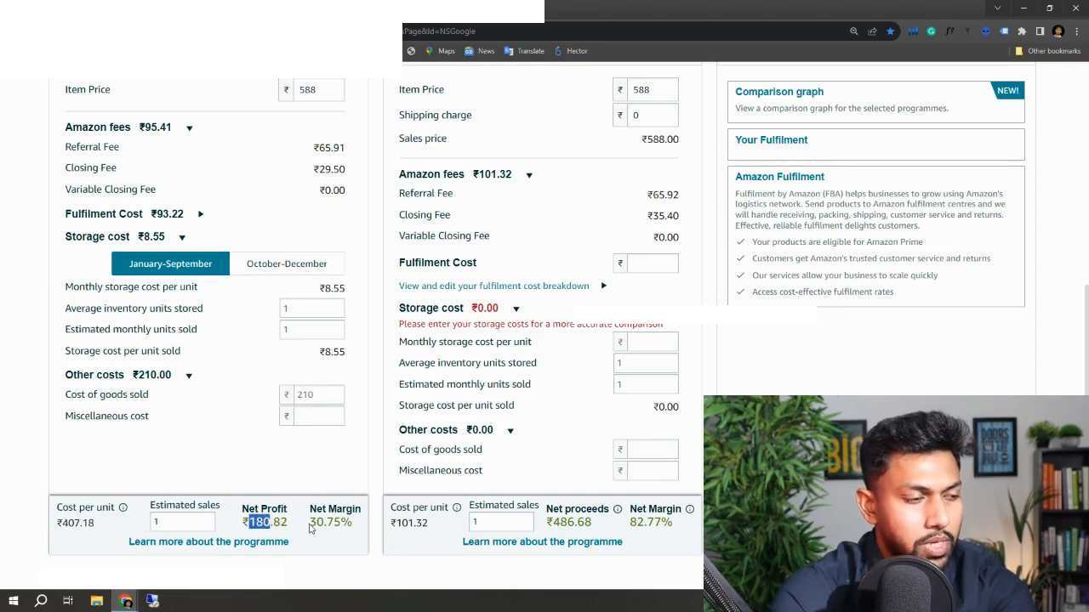
left_click(182, 520)
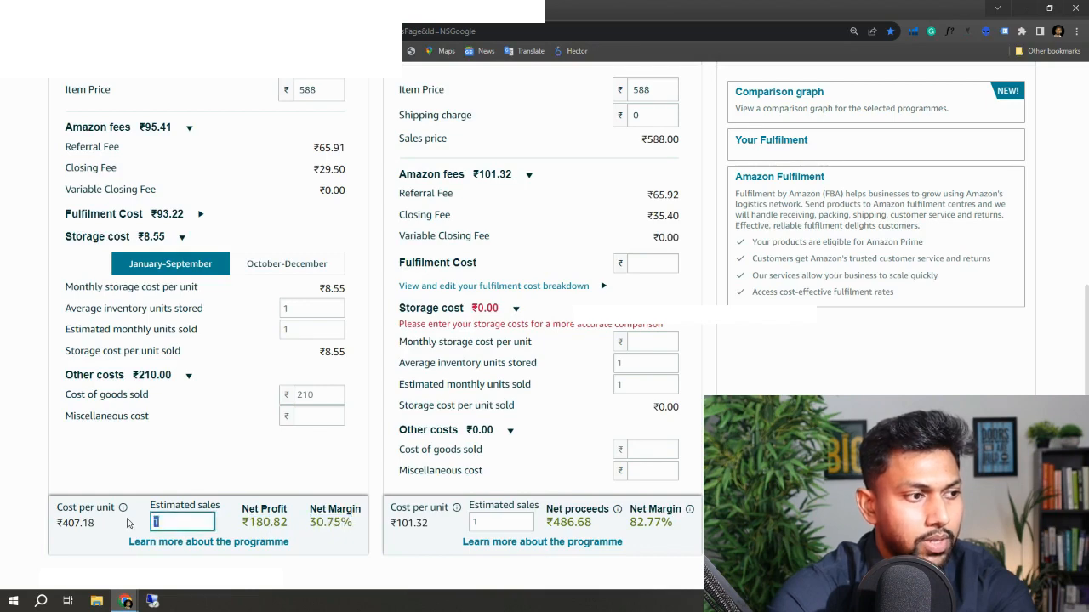
type("48")
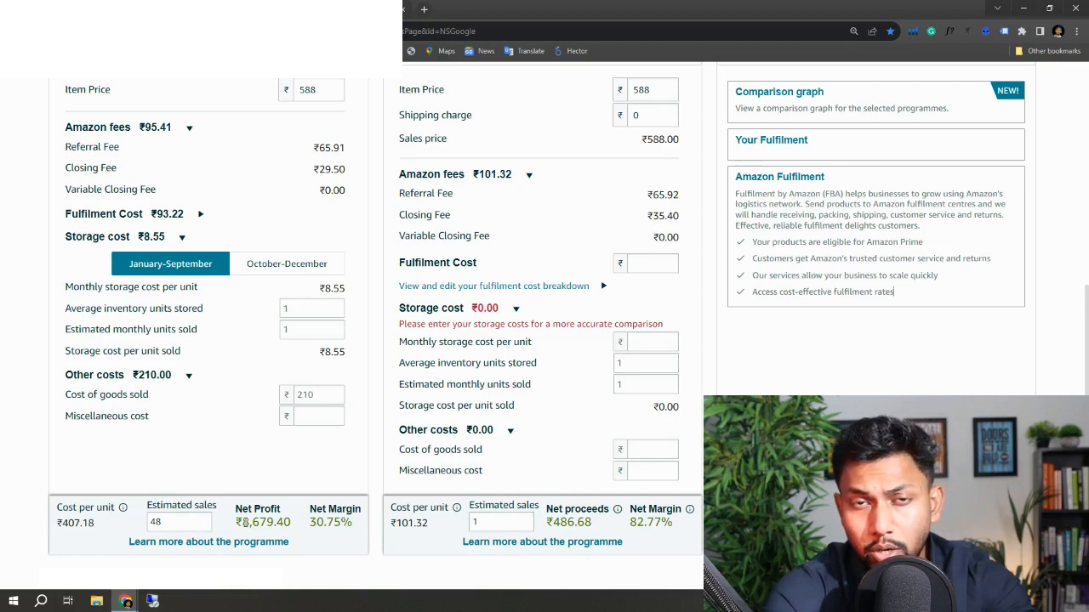
double_click(262, 521)
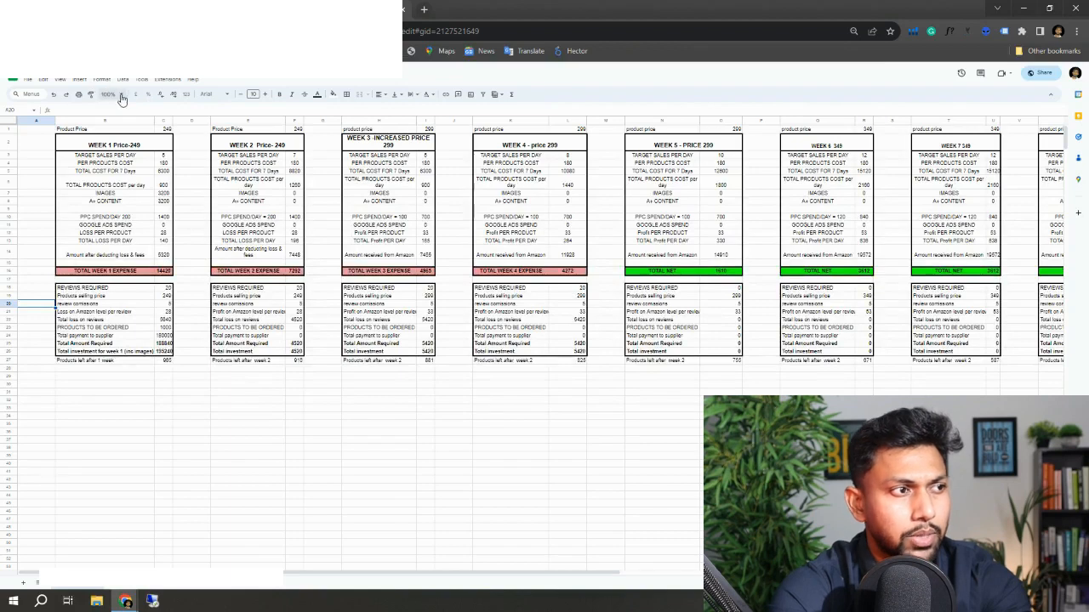
Step: Enlarge the sheet zoom so the Week 1 to Week 5 forecast tables are legible
left_click(109, 94)
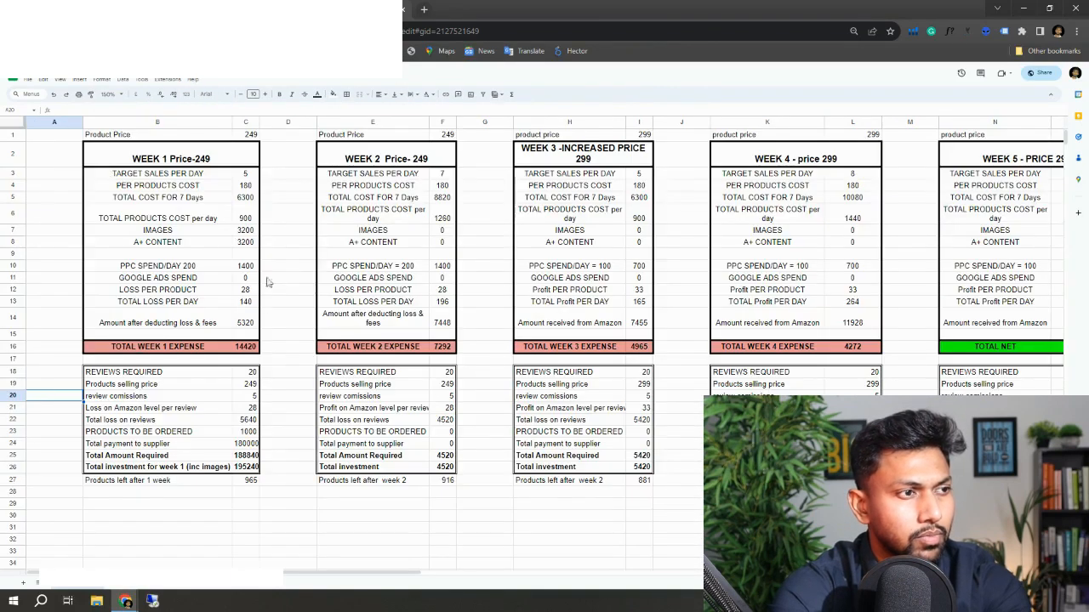
left_click(156, 527)
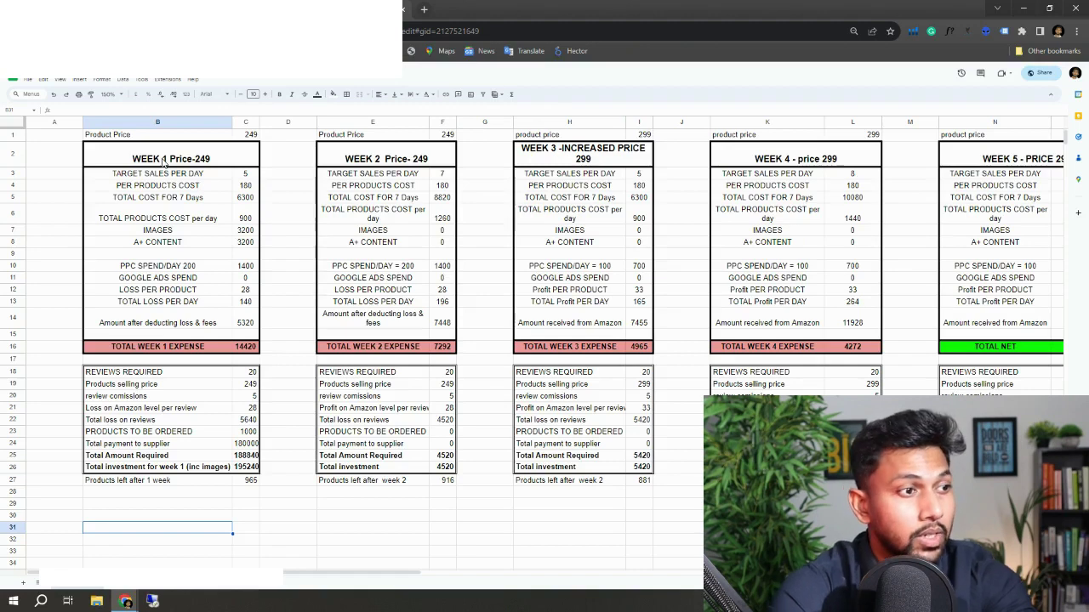
left_click(170, 158)
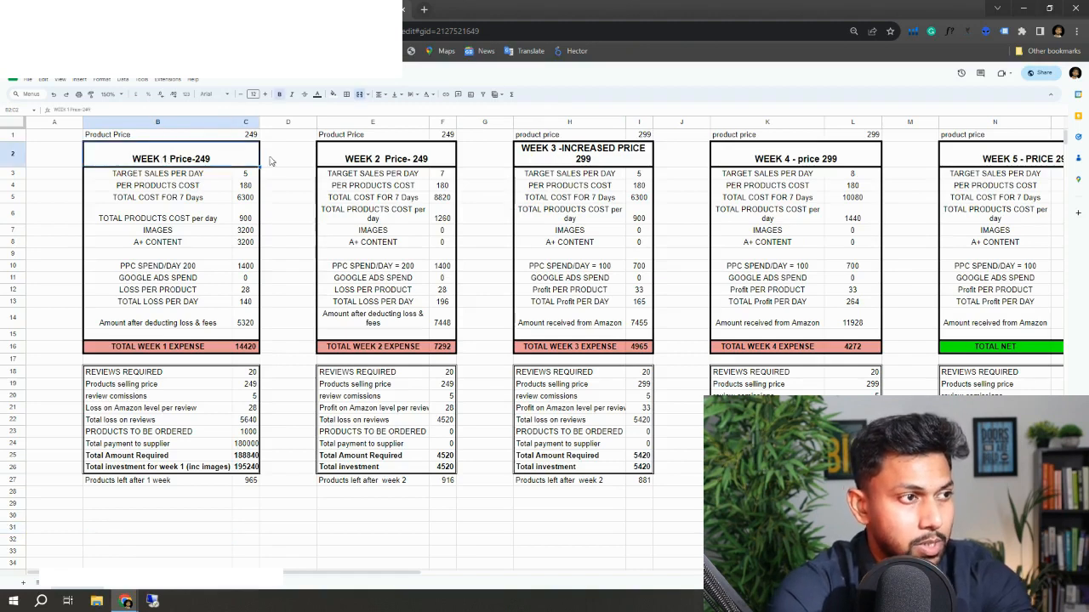
mouse_move(277, 165)
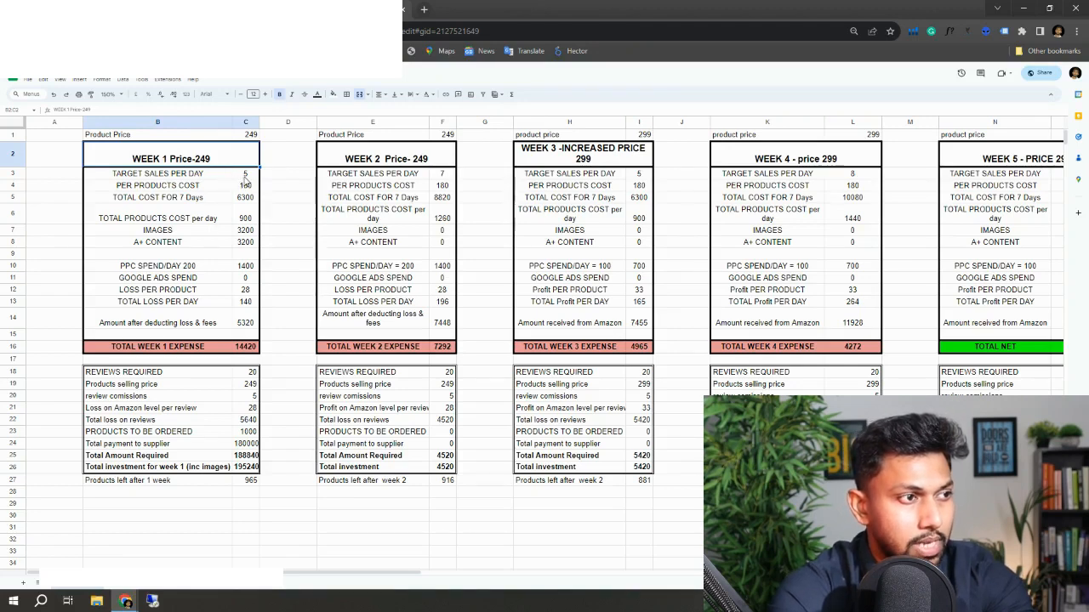
left_click(245, 185)
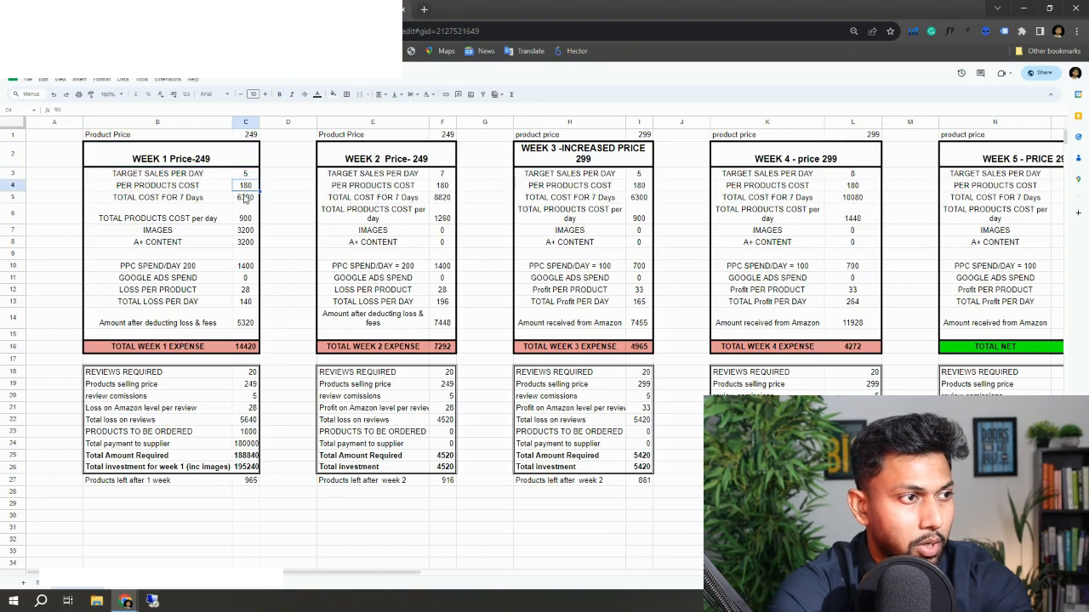
left_click(245, 197)
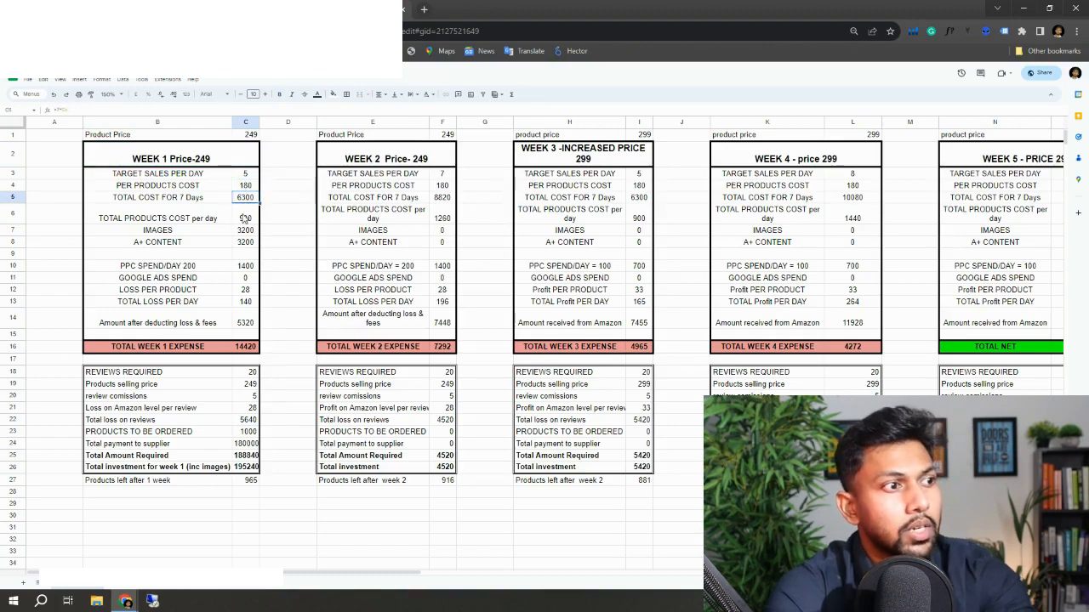
left_click(245, 242)
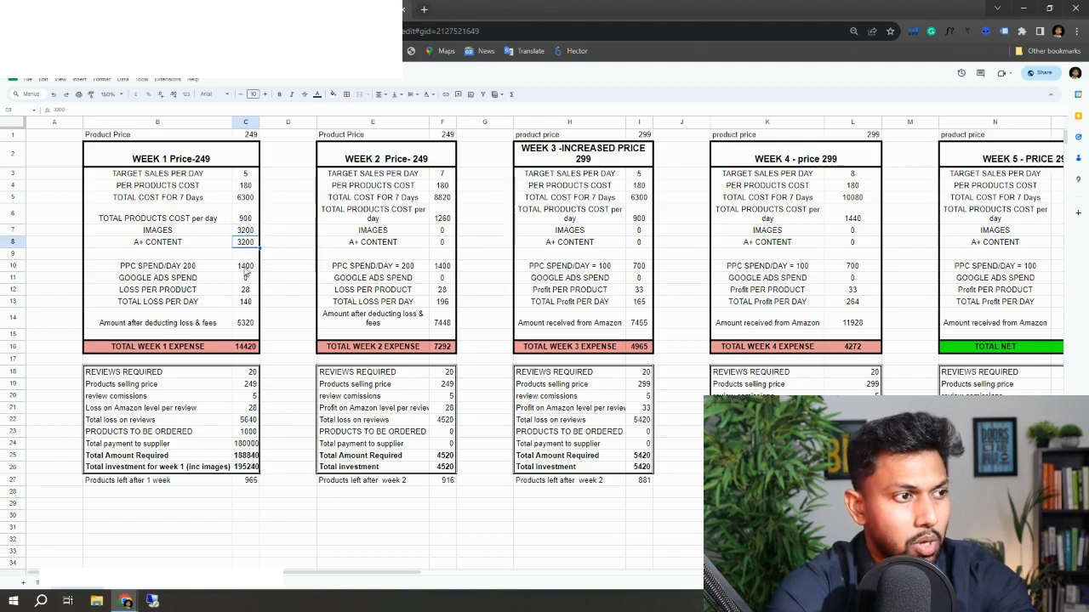
left_click(245, 278)
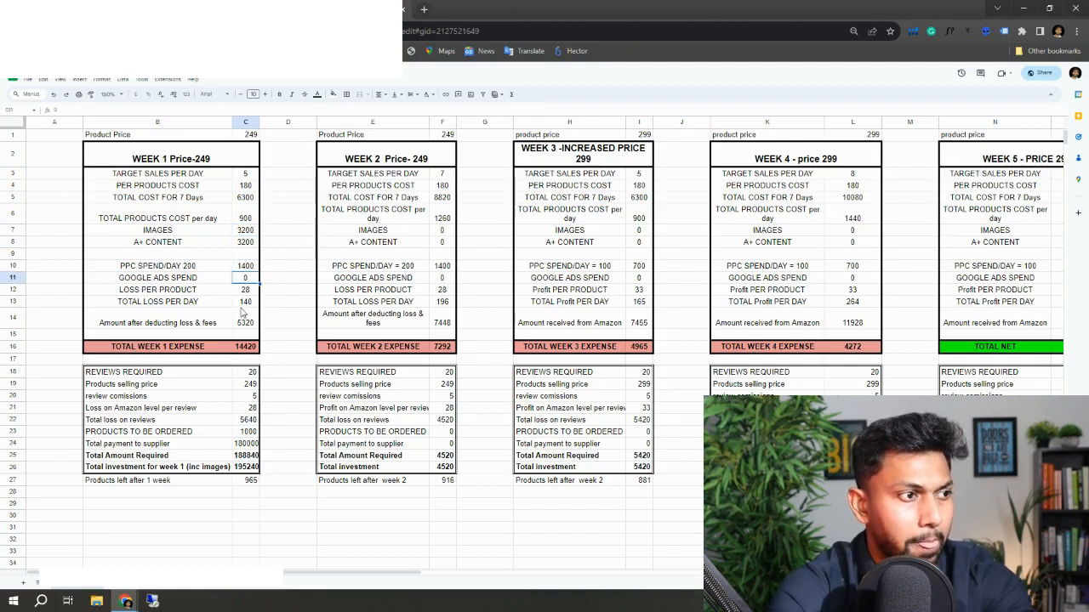
left_click(245, 302)
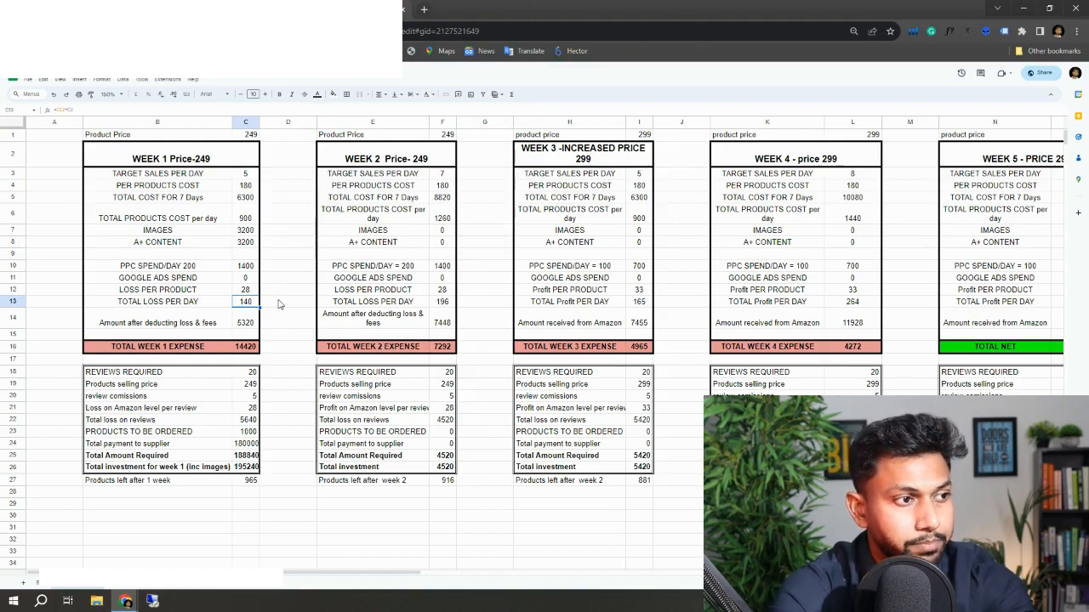
left_click(247, 371)
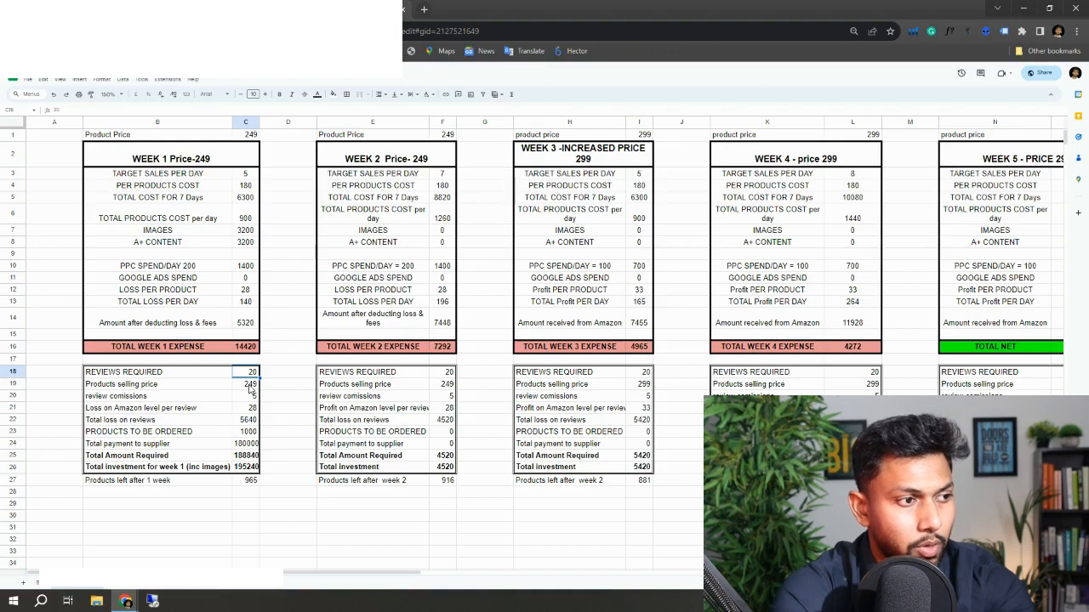
left_click(248, 384)
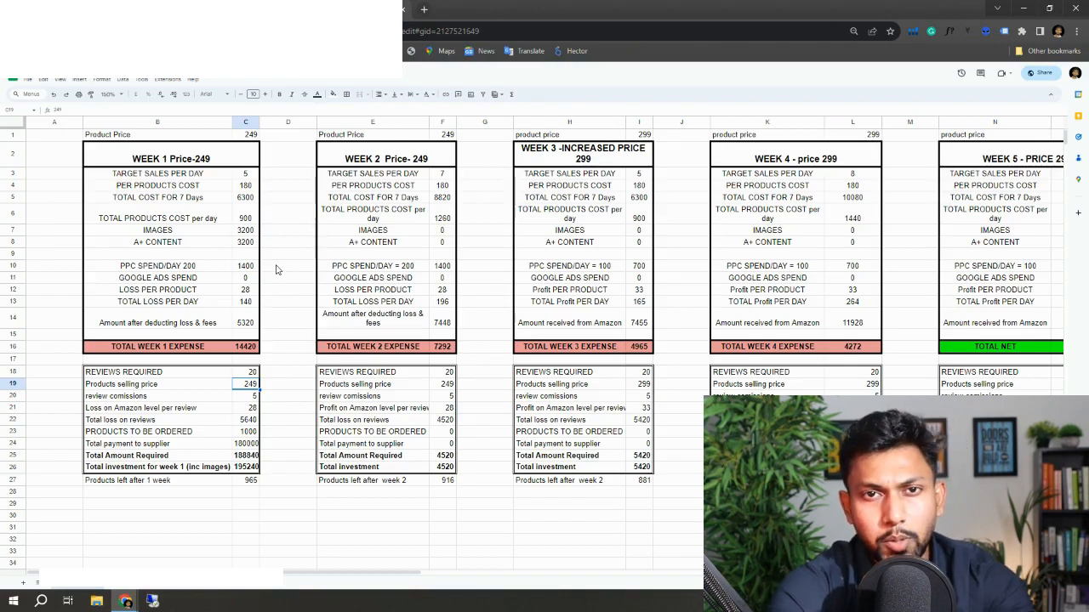
mouse_move(377, 154)
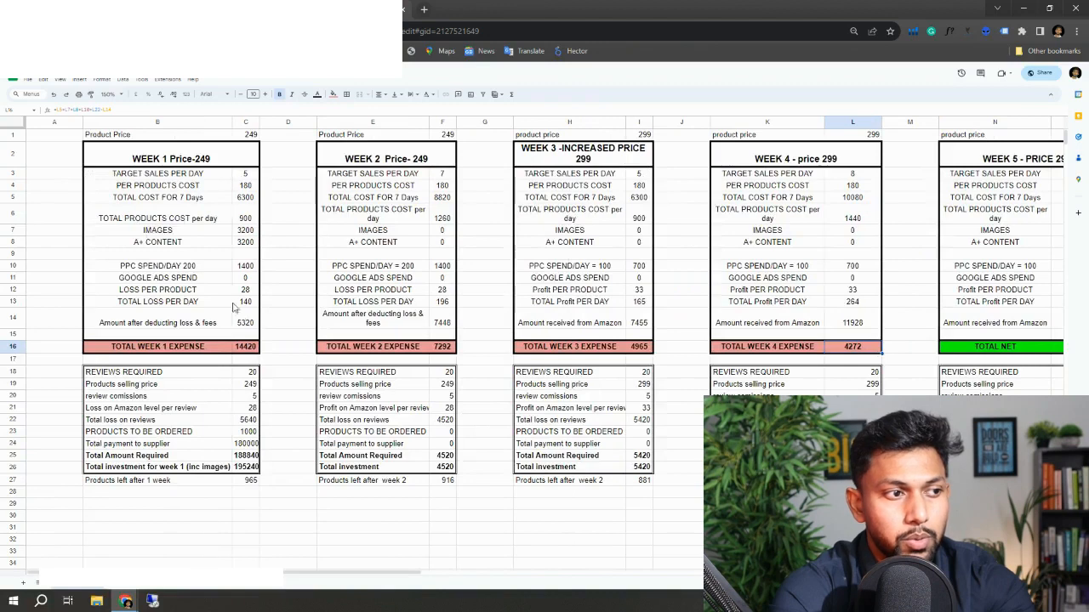
left_click(245, 303)
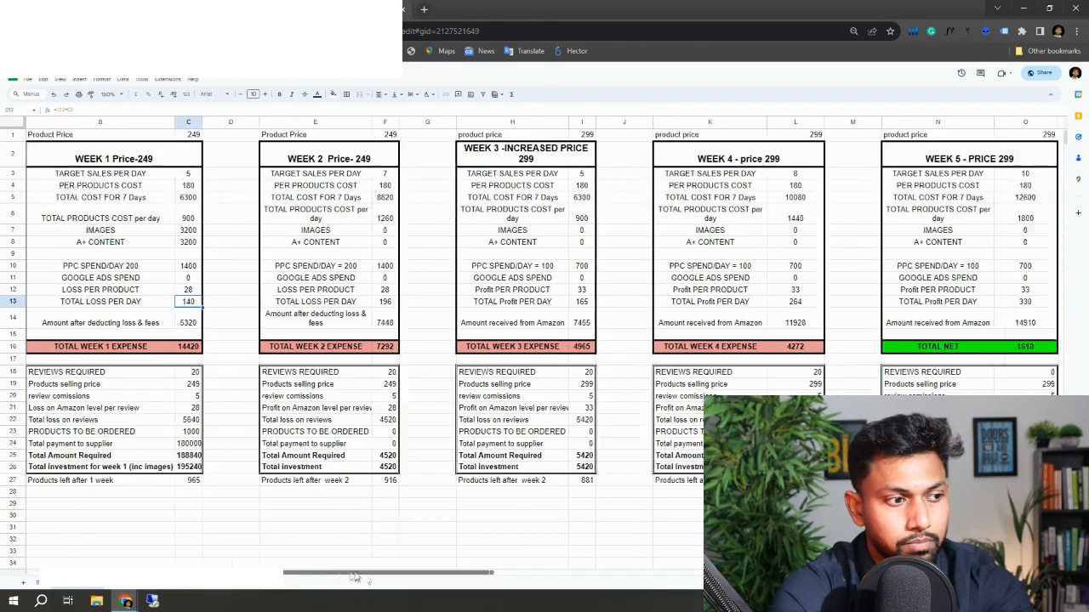
scroll("right", 3)
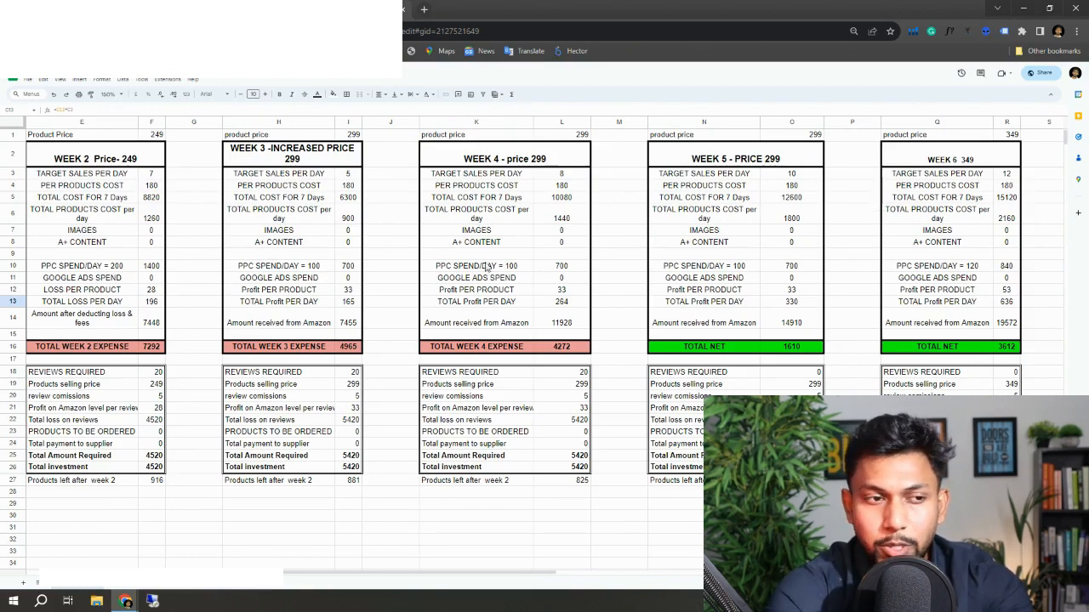
mouse_move(565, 215)
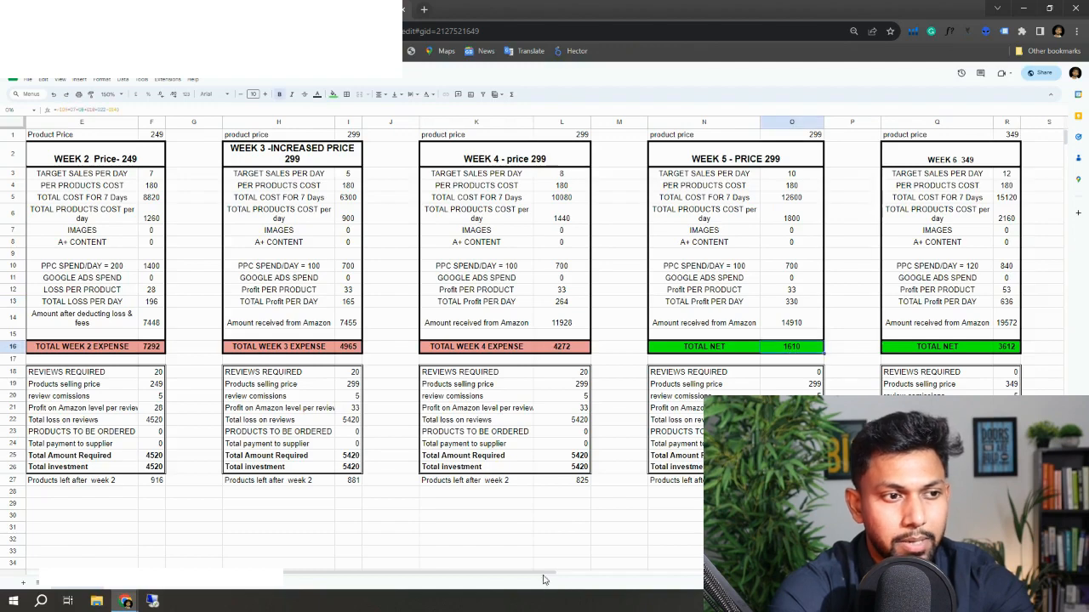
scroll("right", 3)
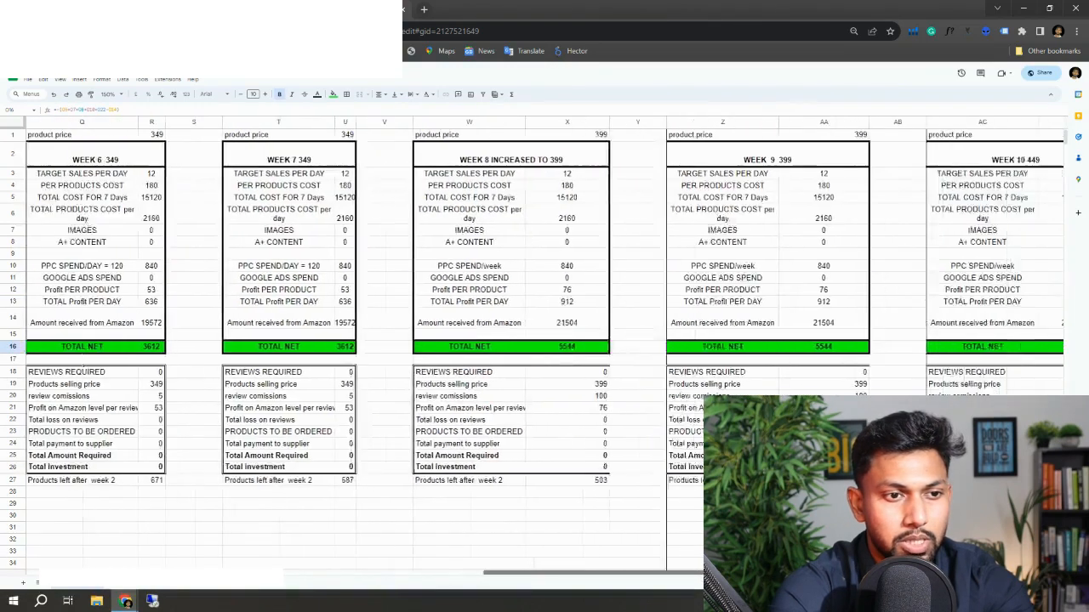
scroll("right", 3)
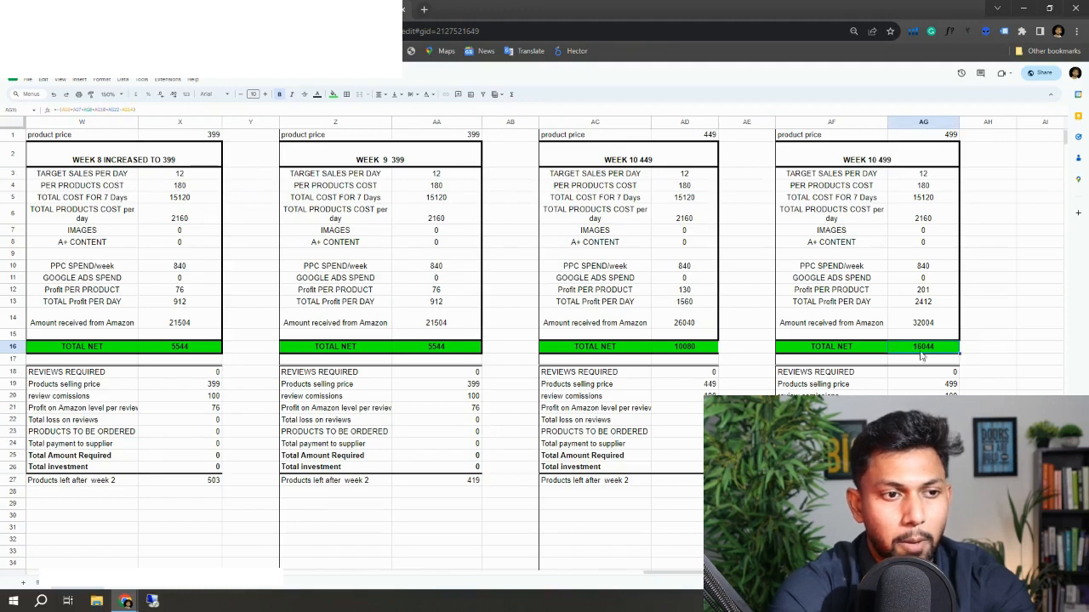
mouse_move(908, 357)
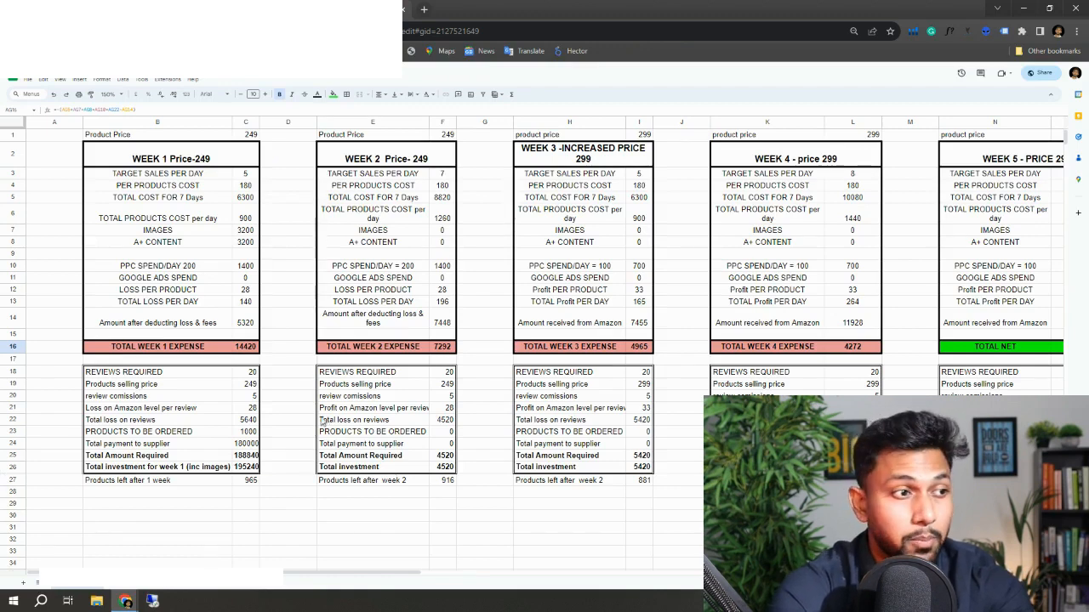
mouse_move(300, 483)
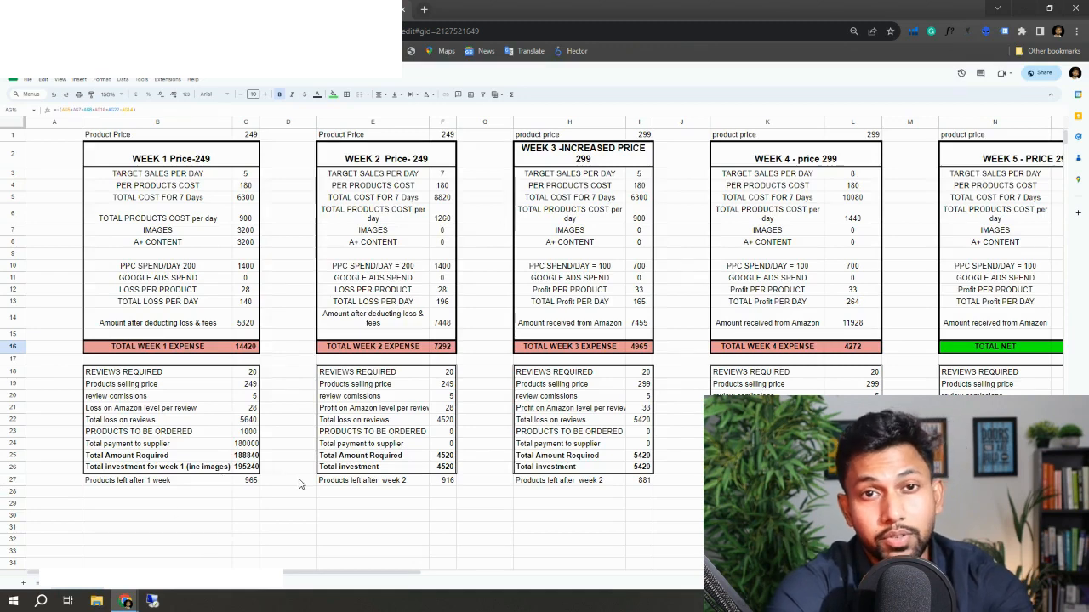